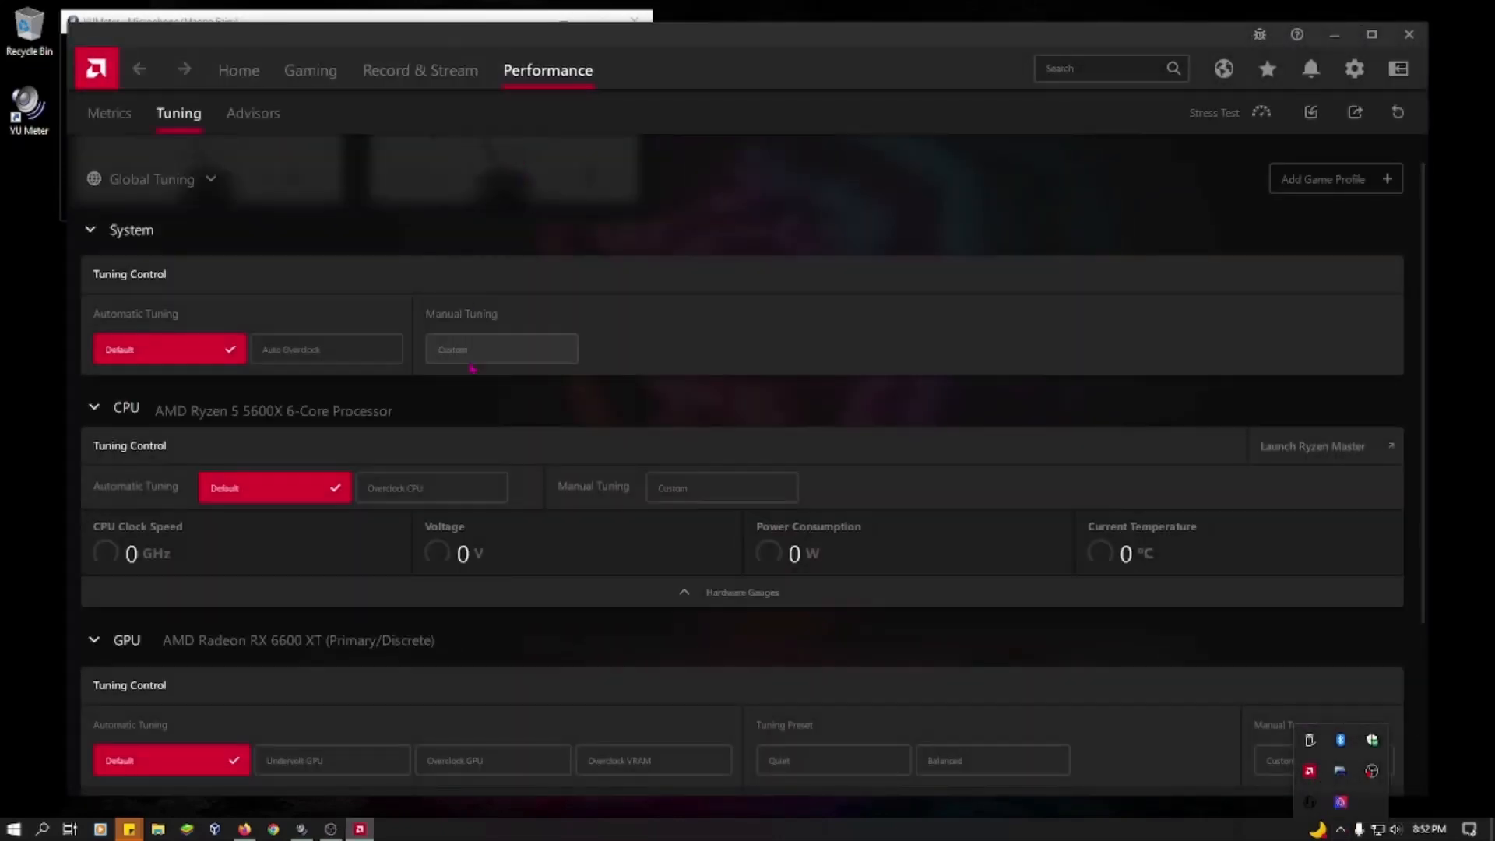
Scroll down the Adrenalin Performance Tuning page before leaving it for the Start menu.
scroll(down, 3)
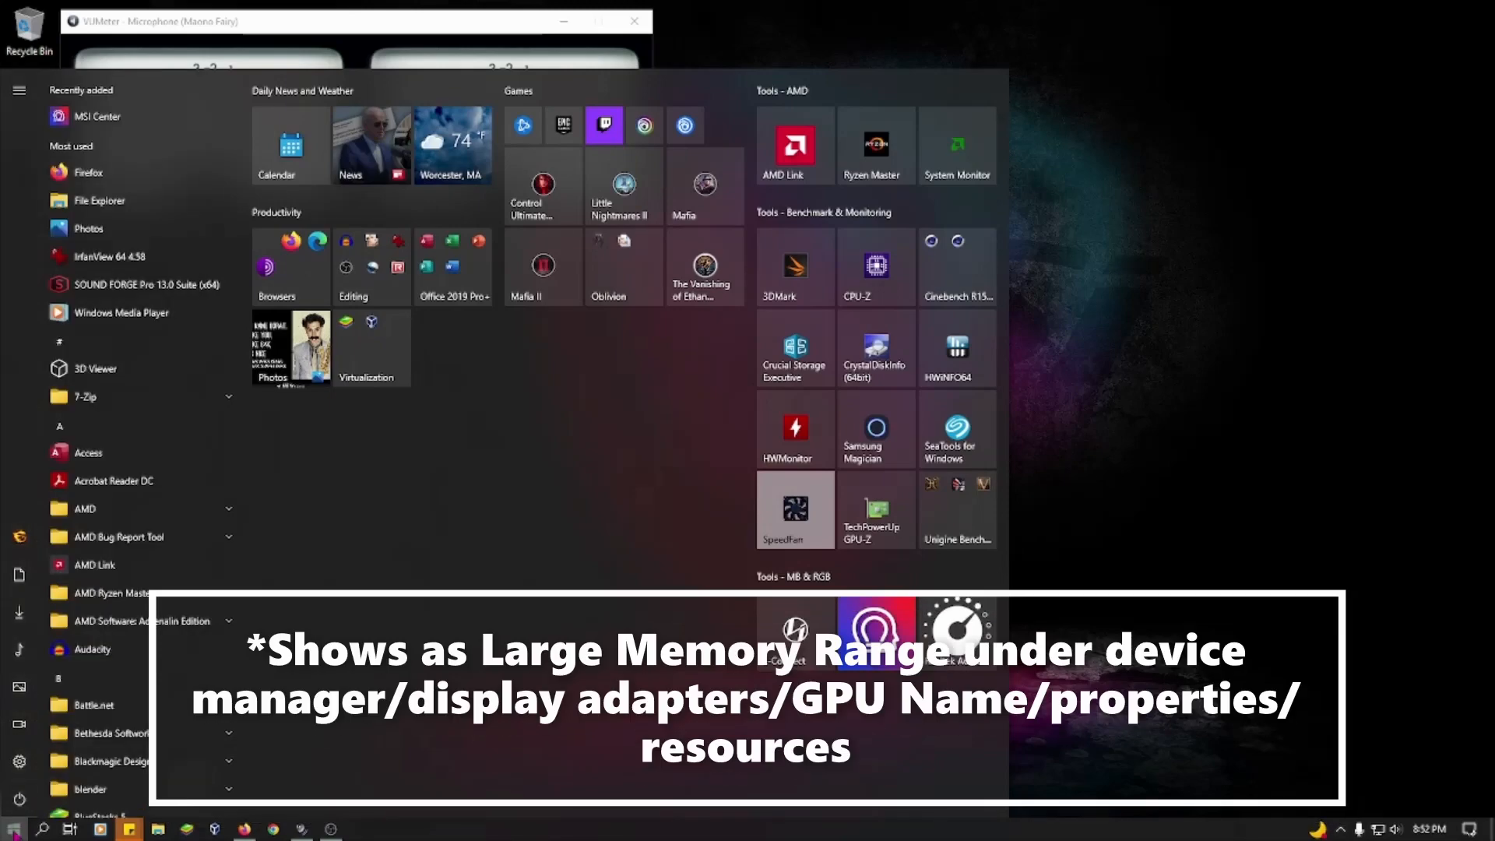
Launch Device Manager from the Start button's quick-link menu.
right_click(10, 830)
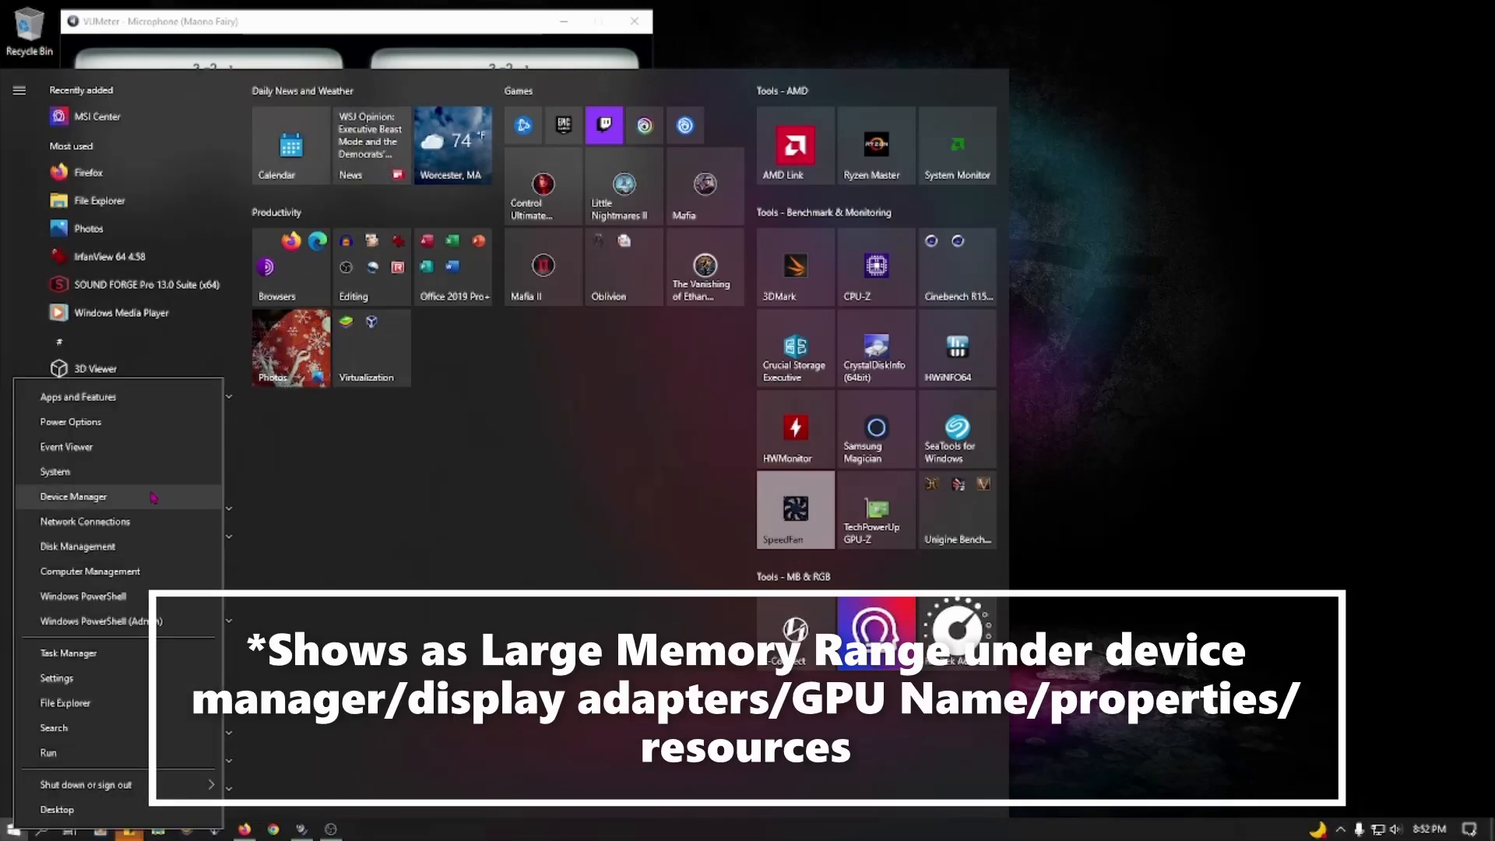
click(74, 496)
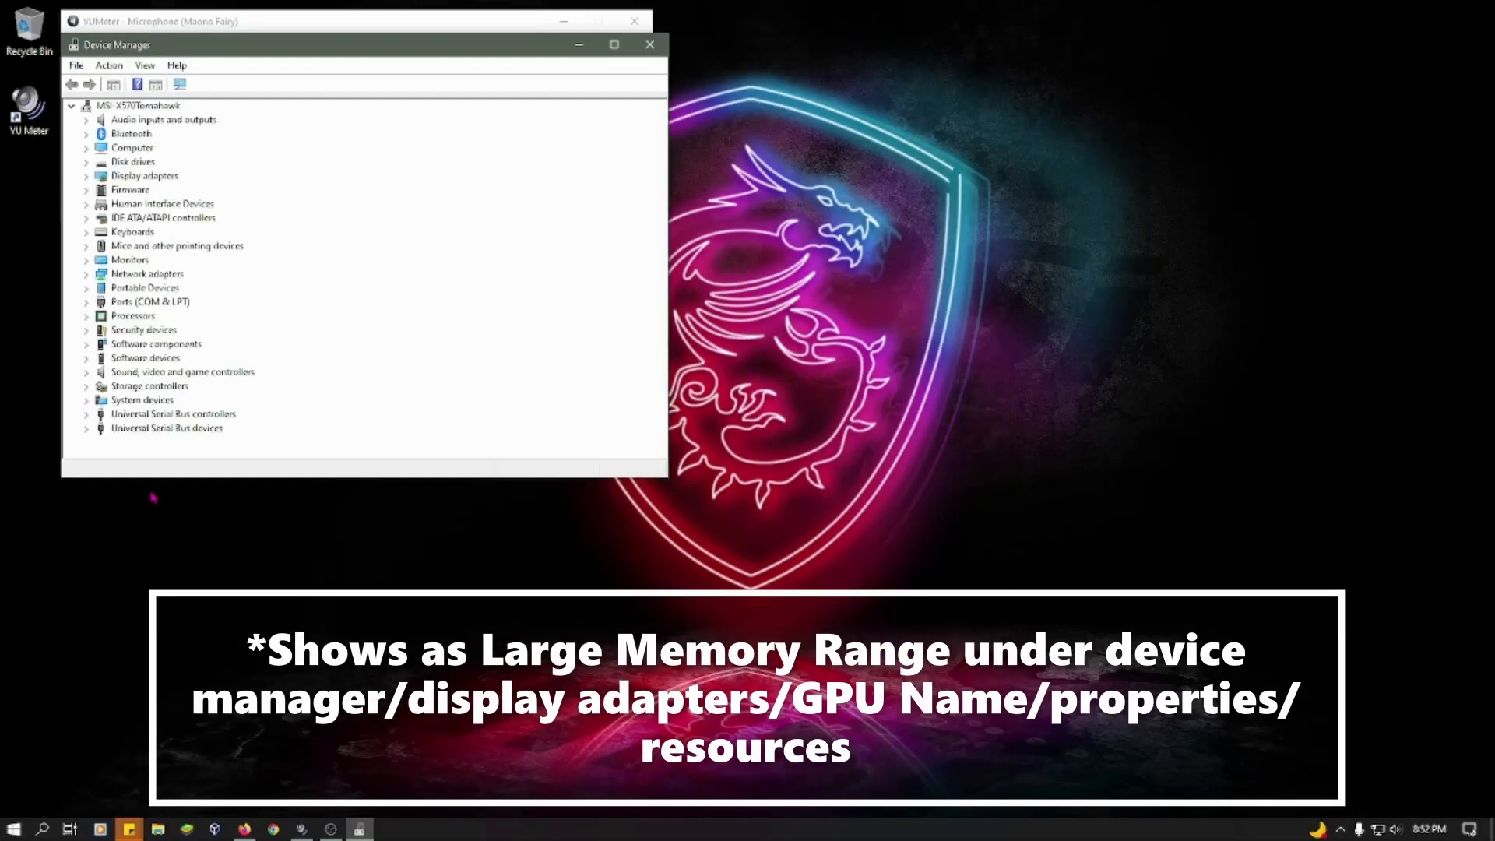
mouse_move(121, 164)
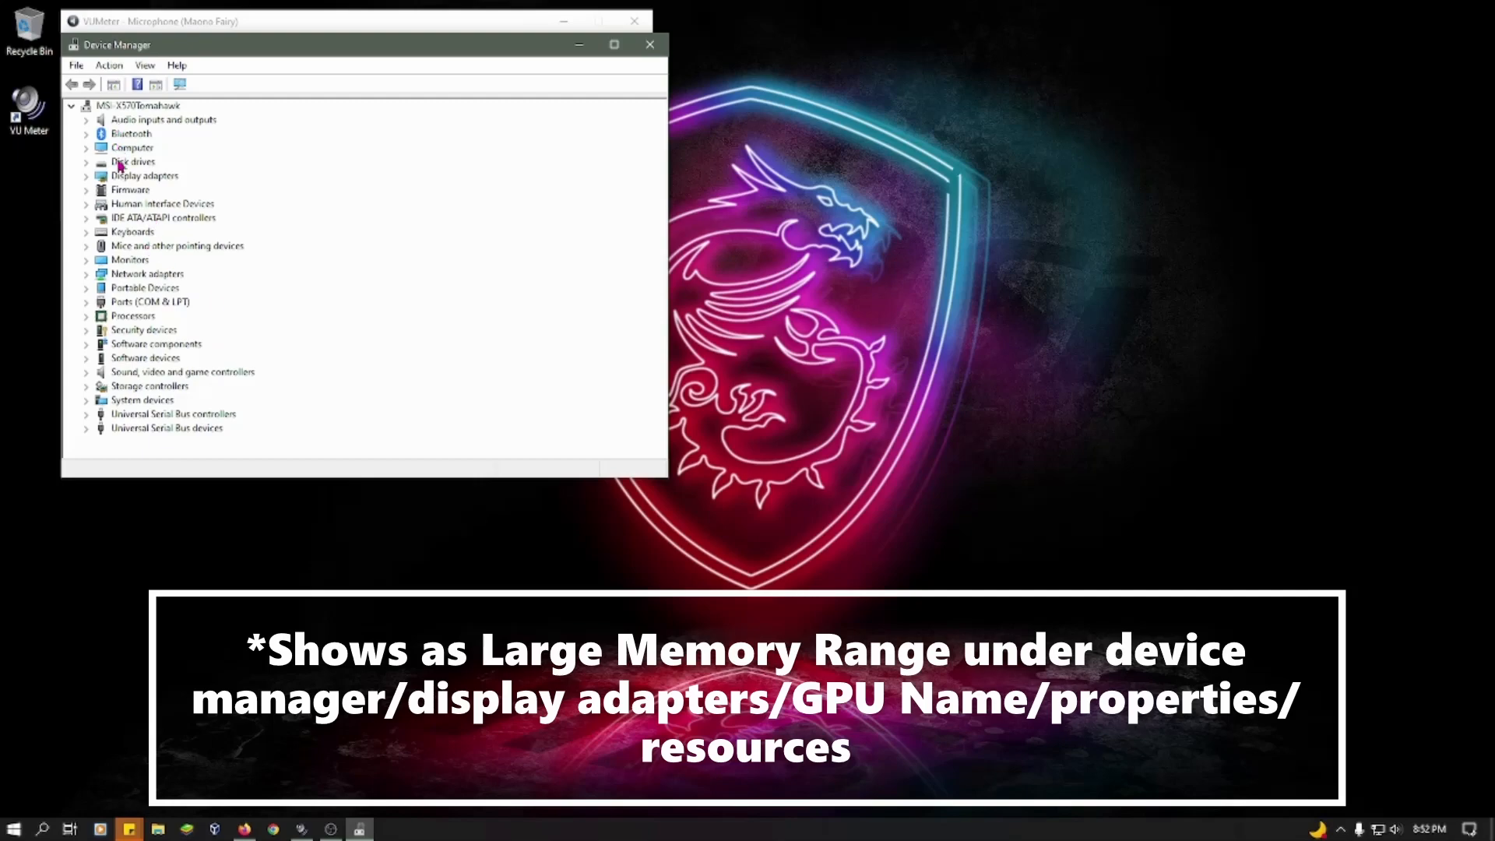
mouse_move(69, 199)
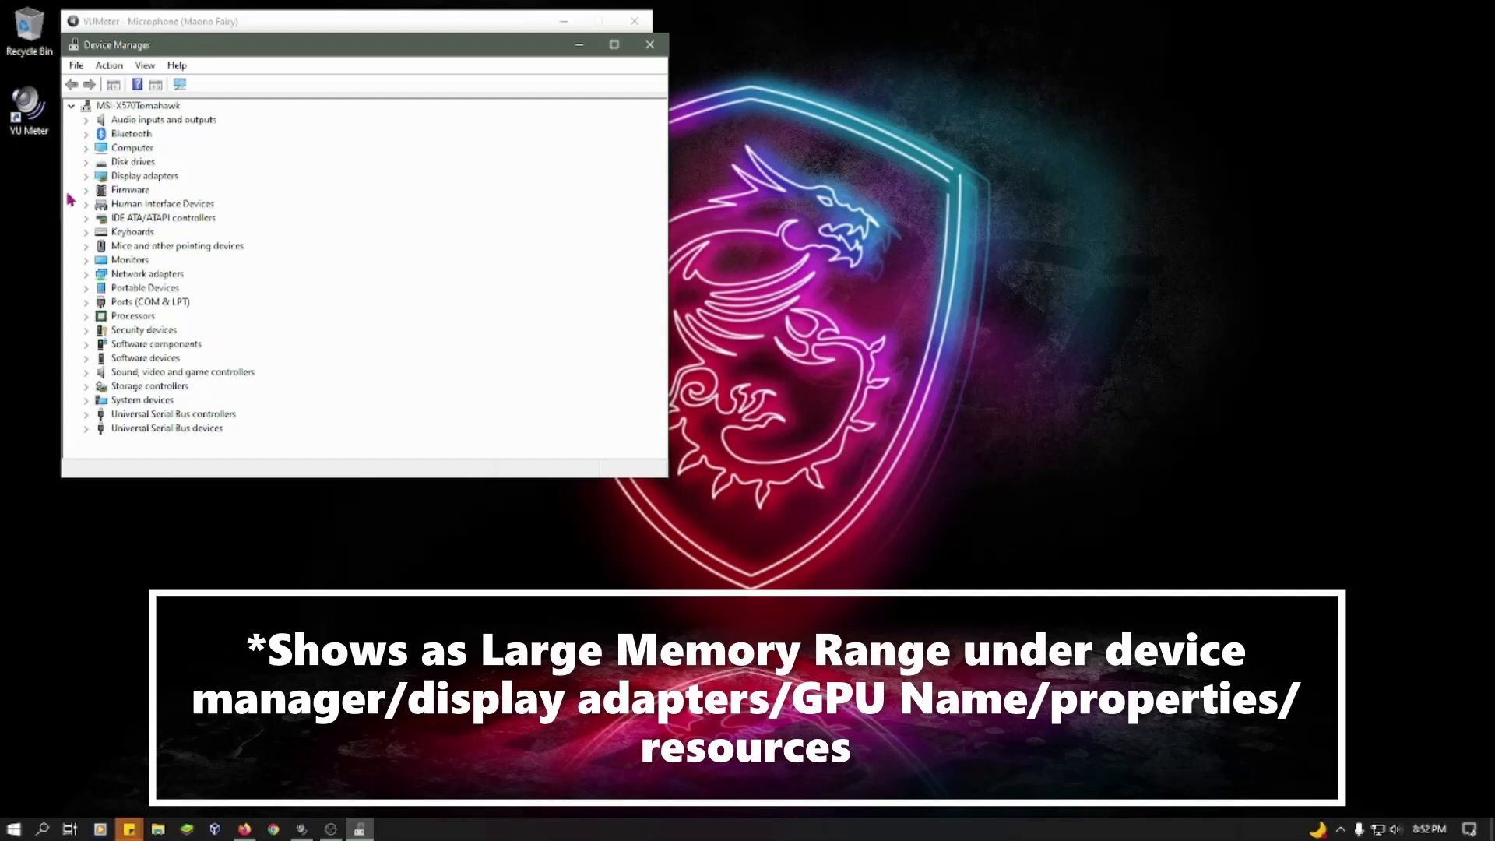
Expand Display adapters and show the context menu for the AMD Radeon RX 6600 XT.
click(87, 175)
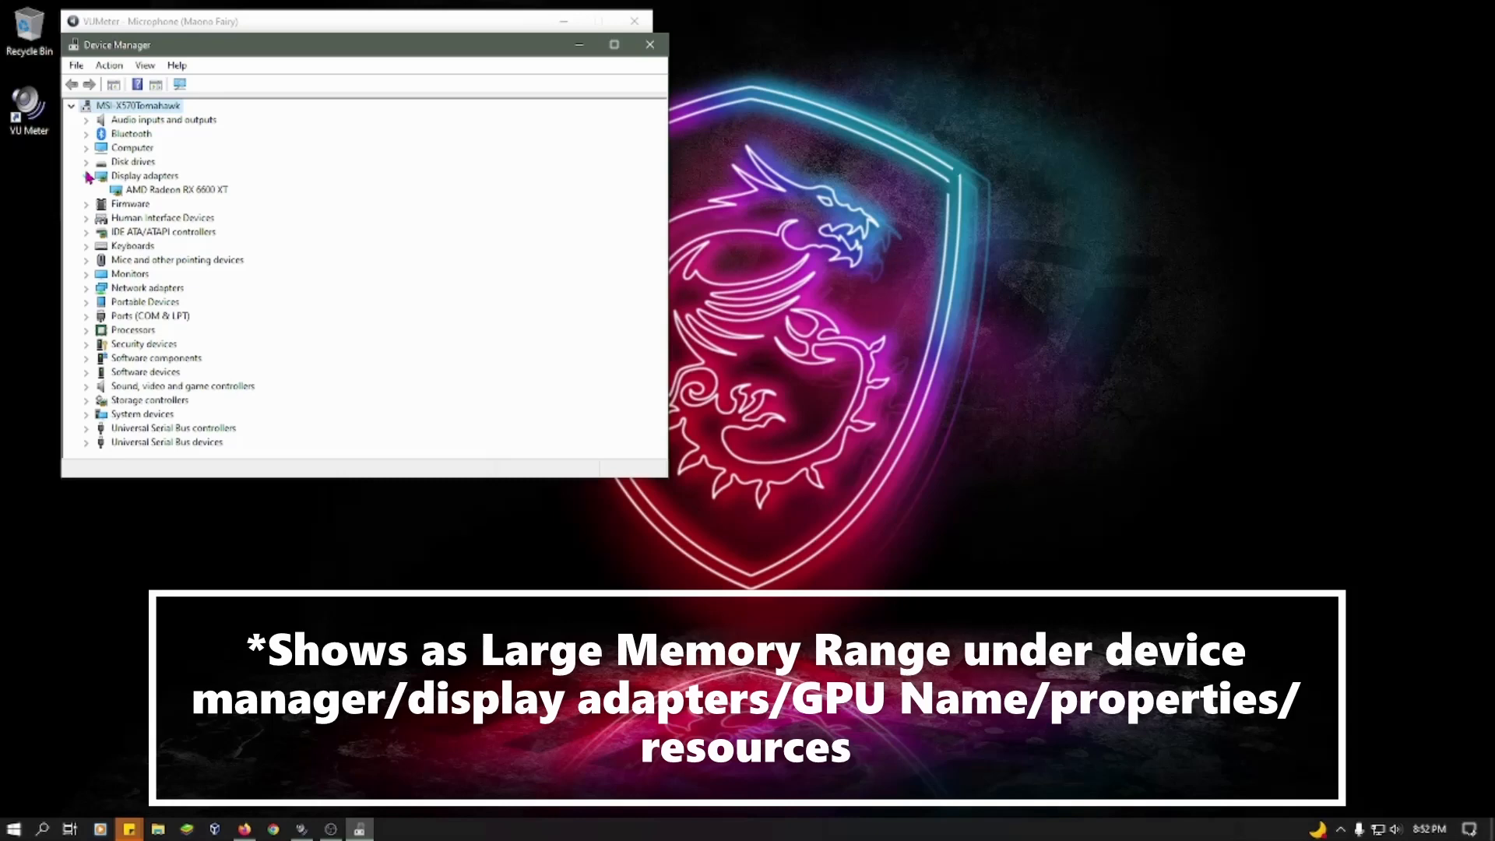
click(163, 189)
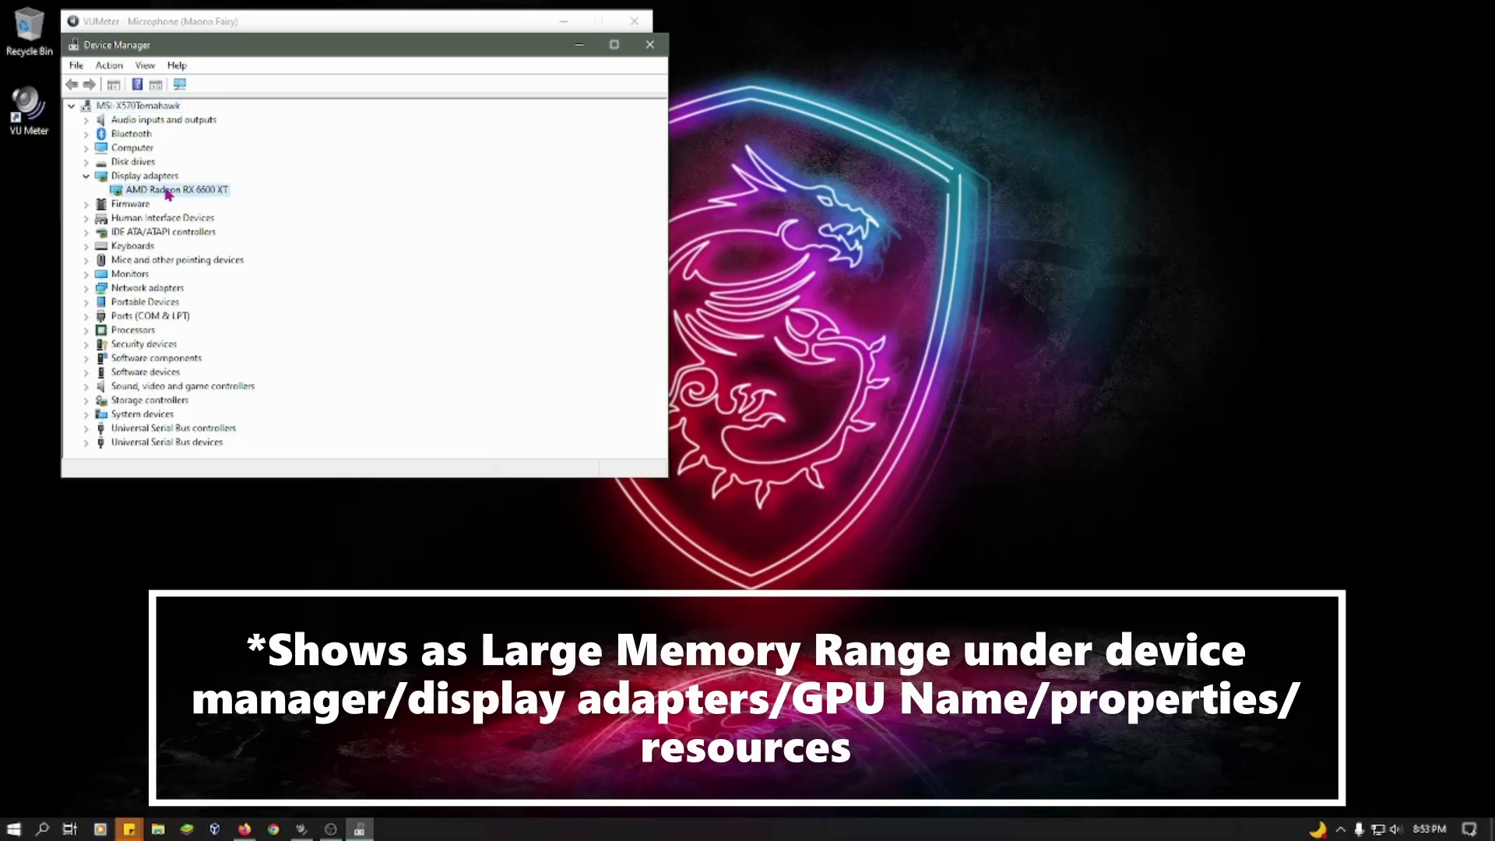
right_click(168, 189)
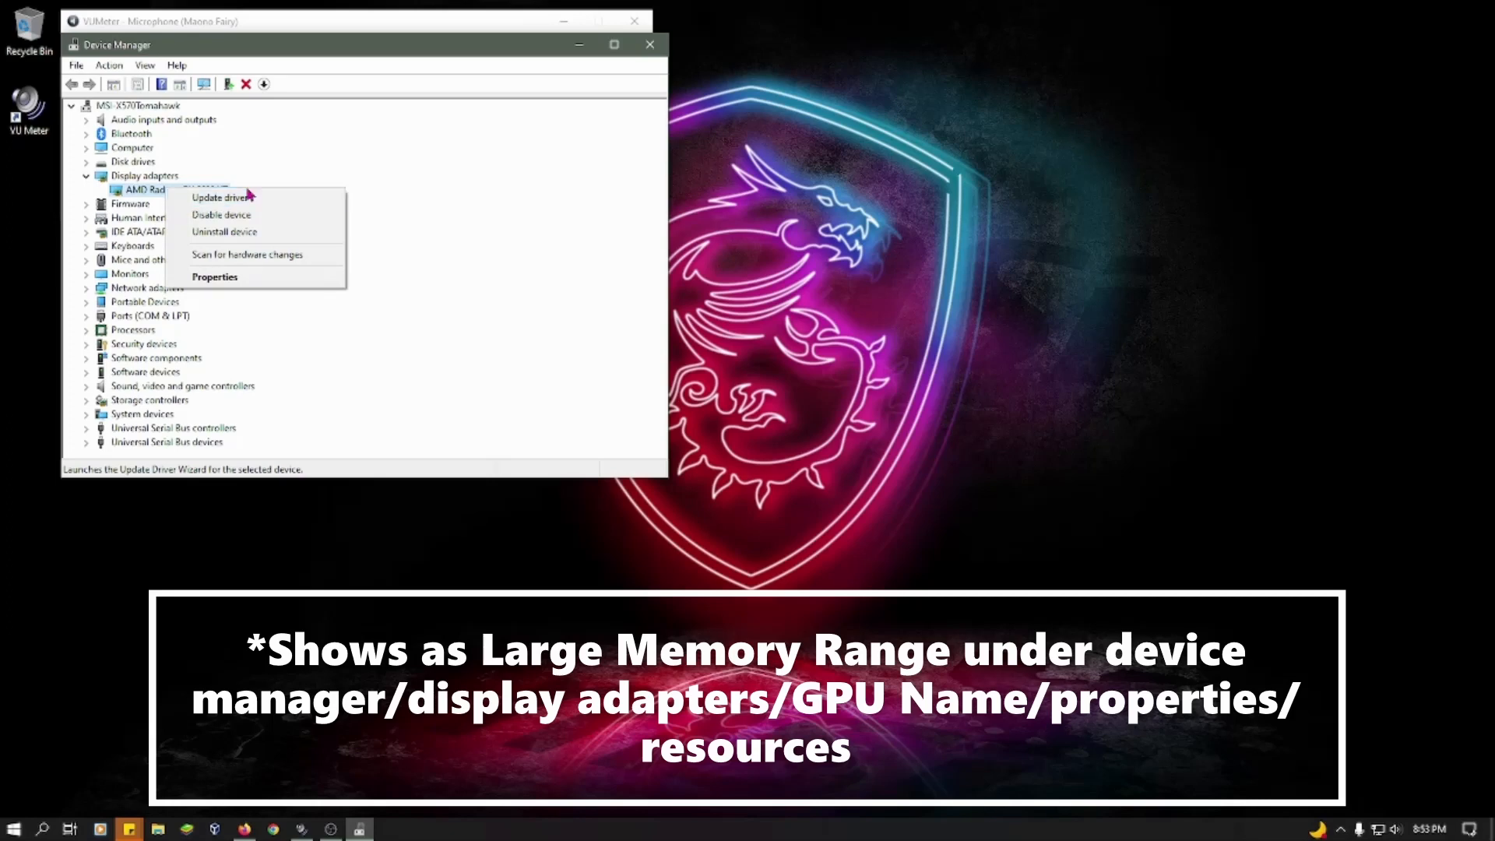
mouse_move(265, 281)
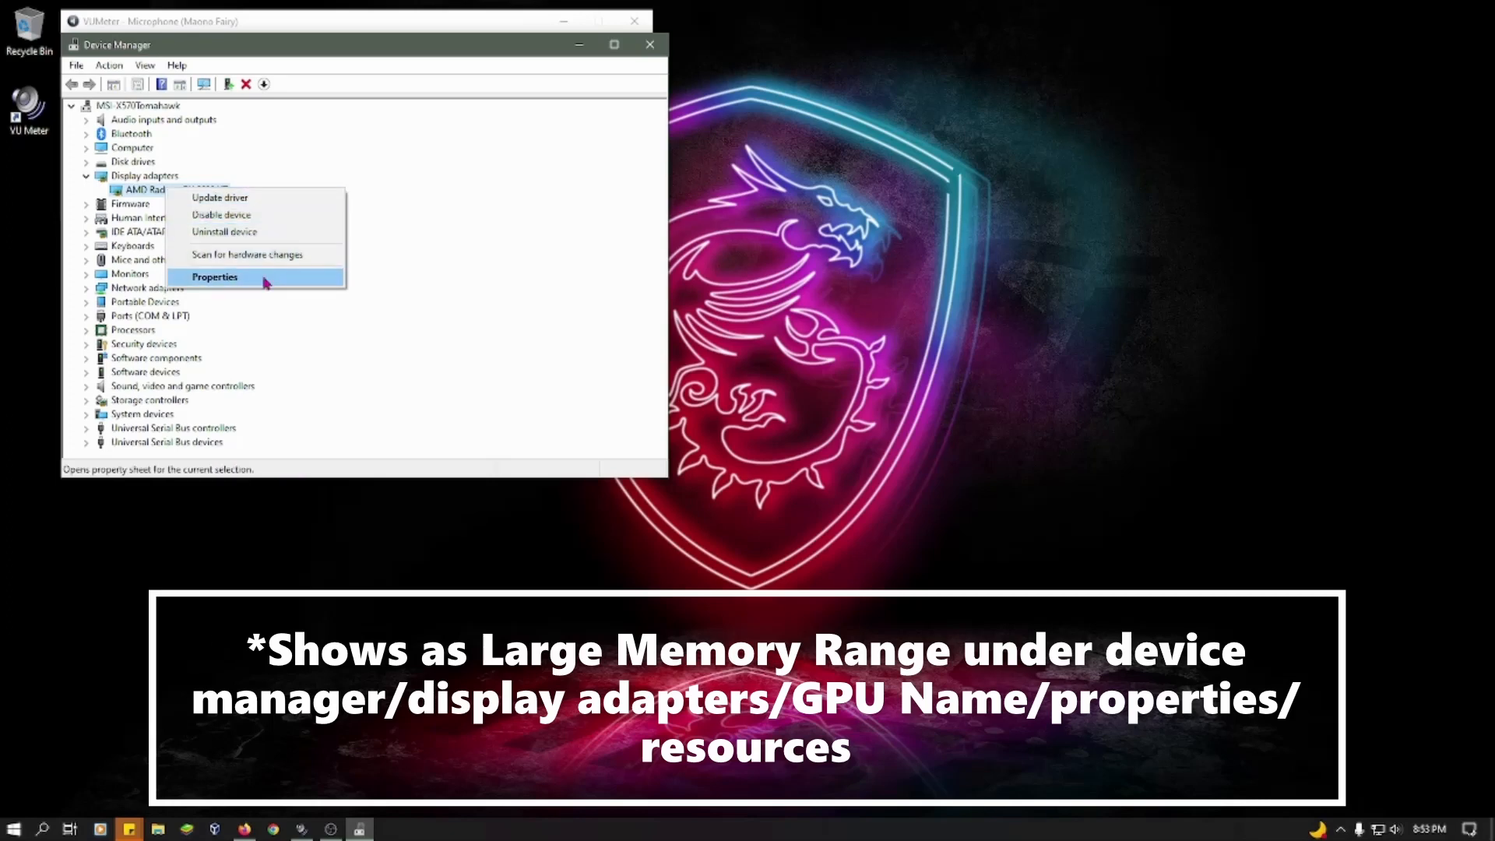
View the RX 6600 XT's Resources list showing a Large Memory Range, then close with OK.
click(215, 276)
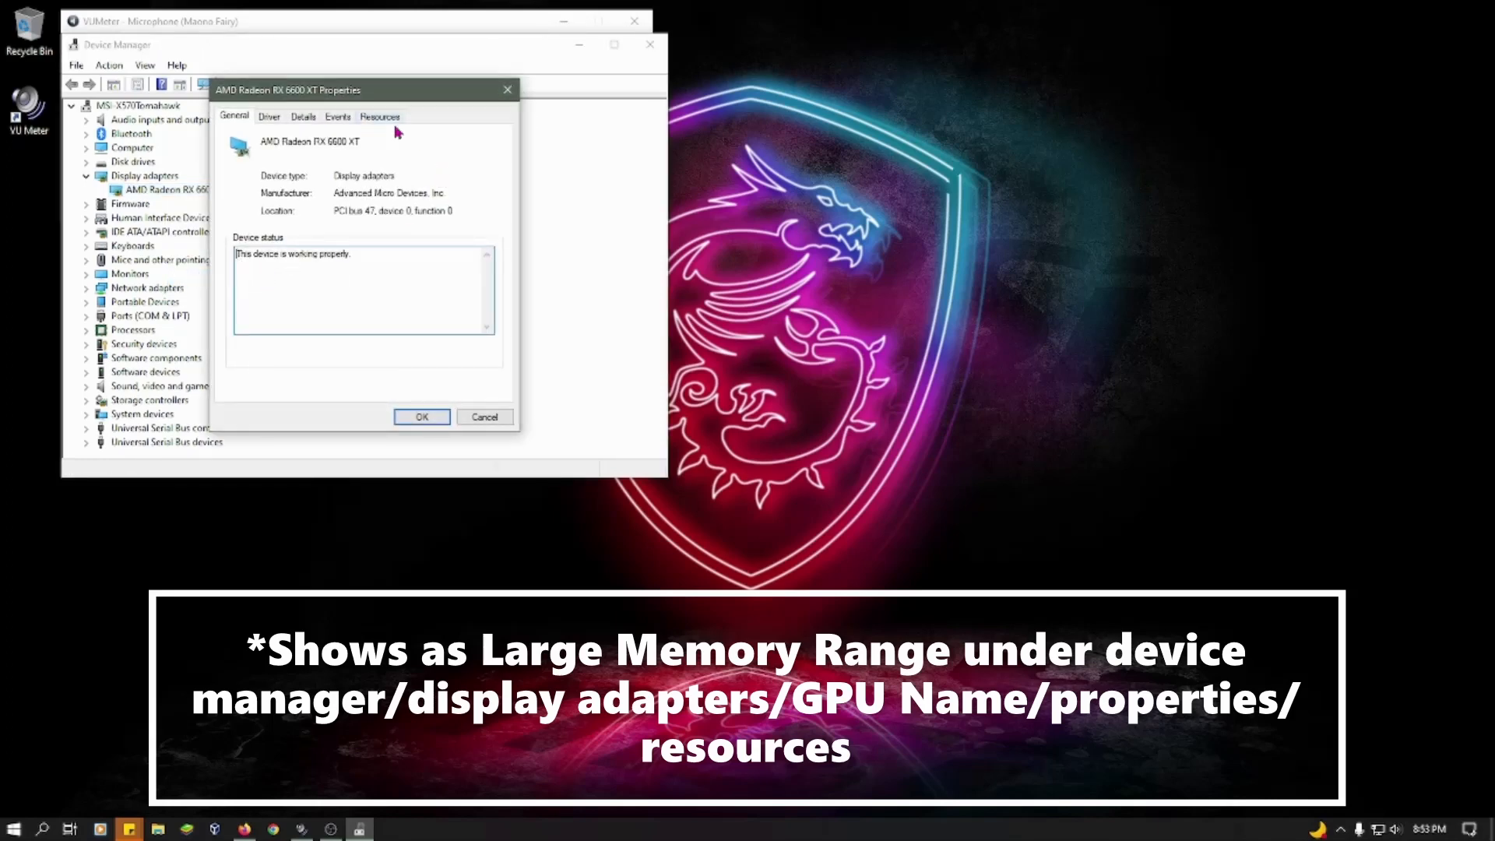
click(380, 116)
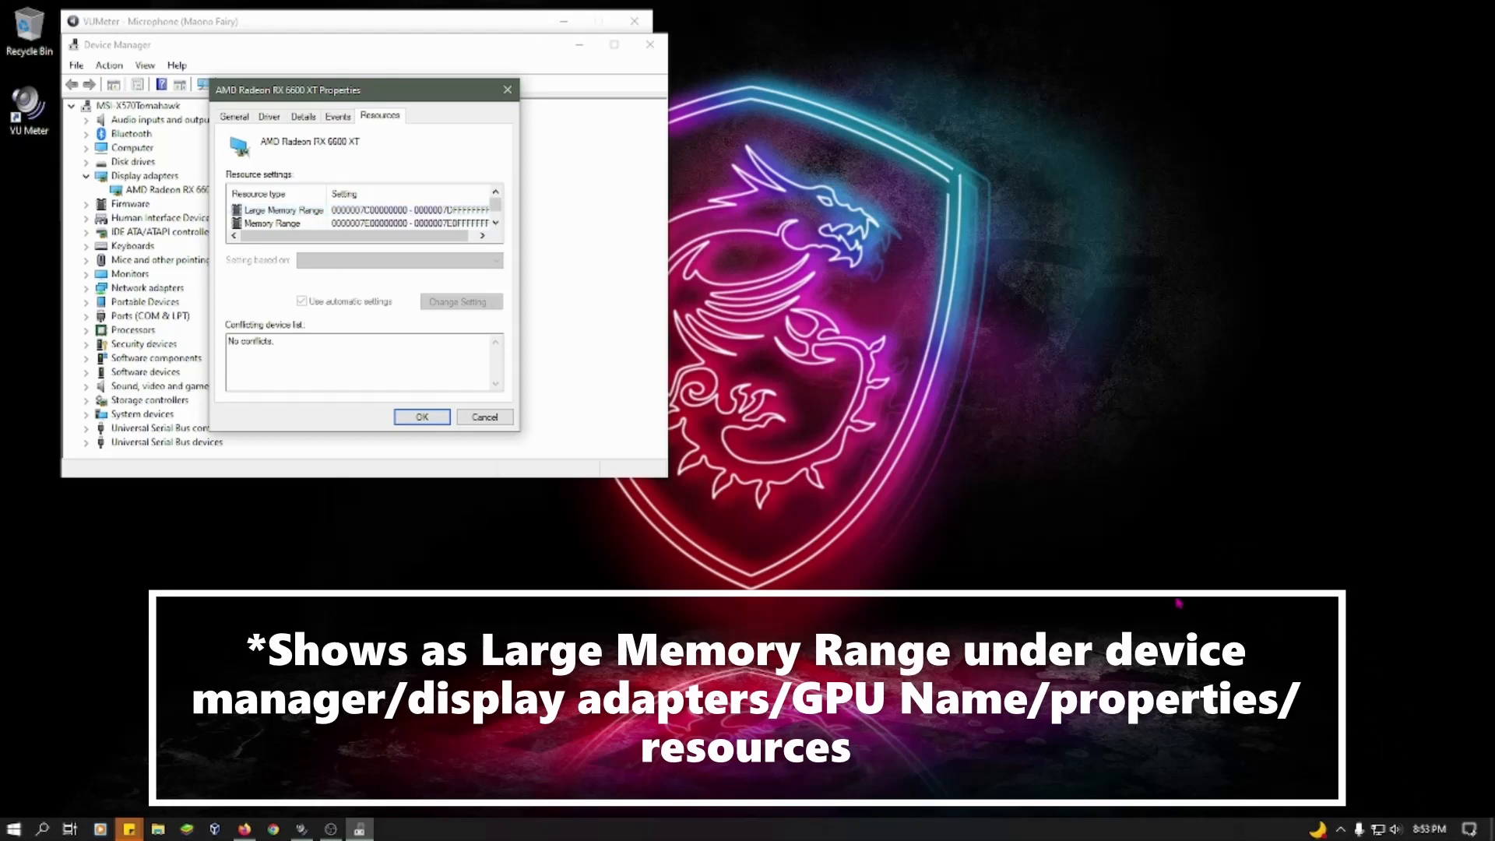
mouse_move(370, 192)
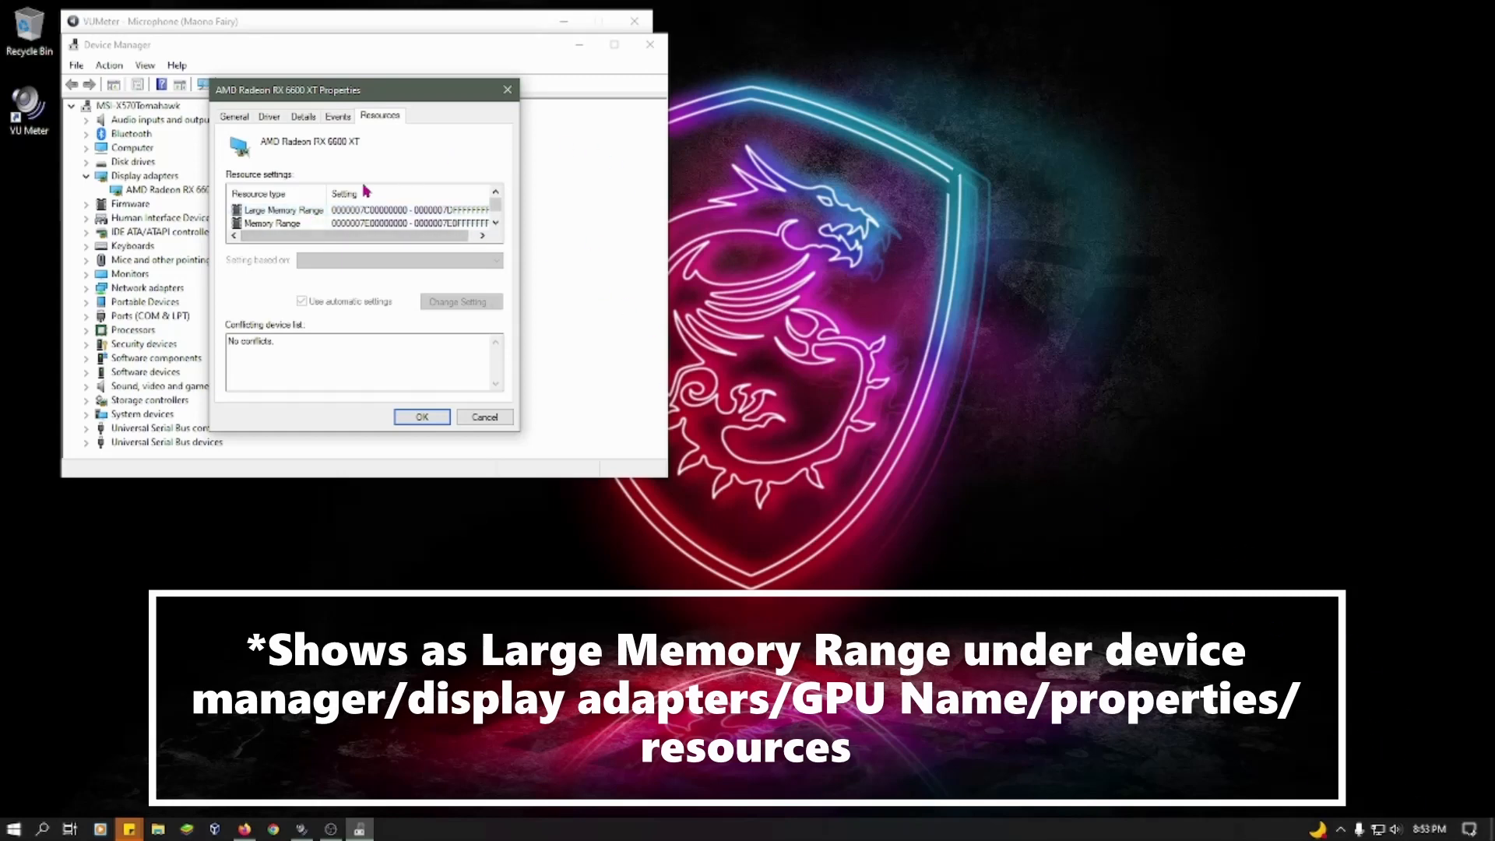
mouse_move(274, 408)
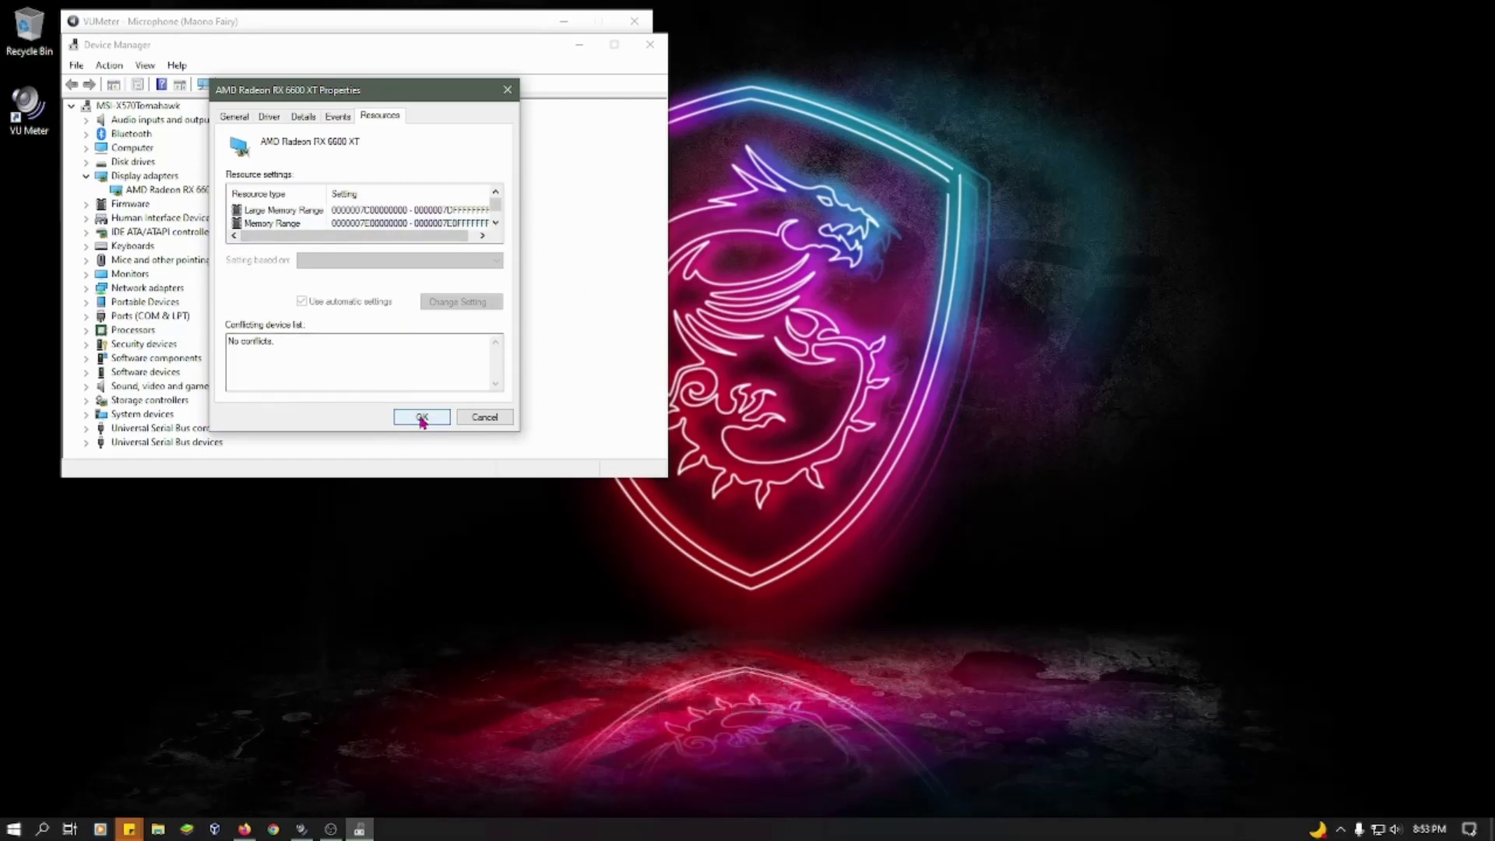
click(422, 417)
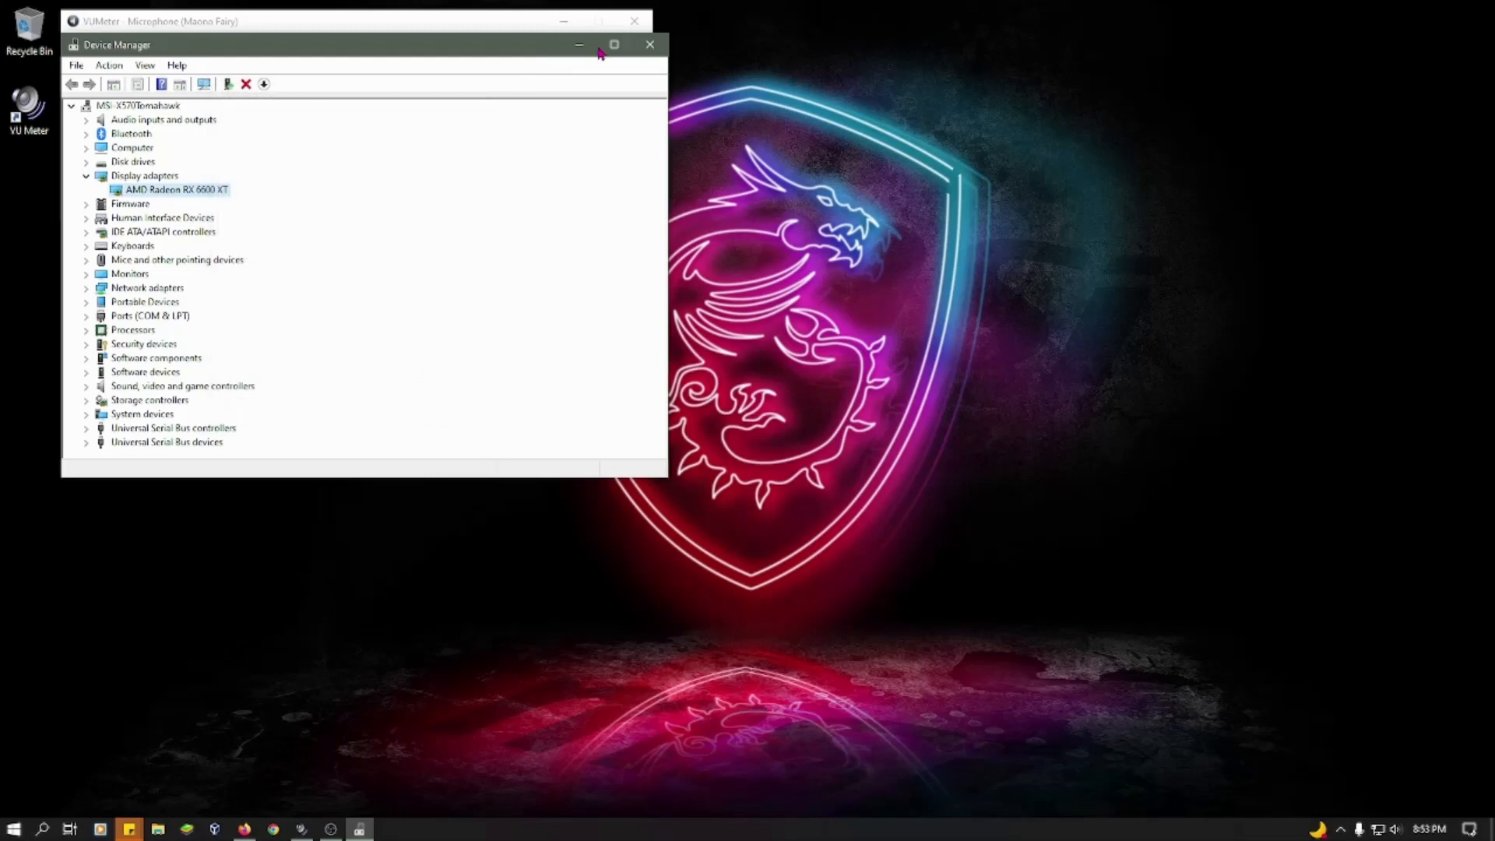
click(649, 44)
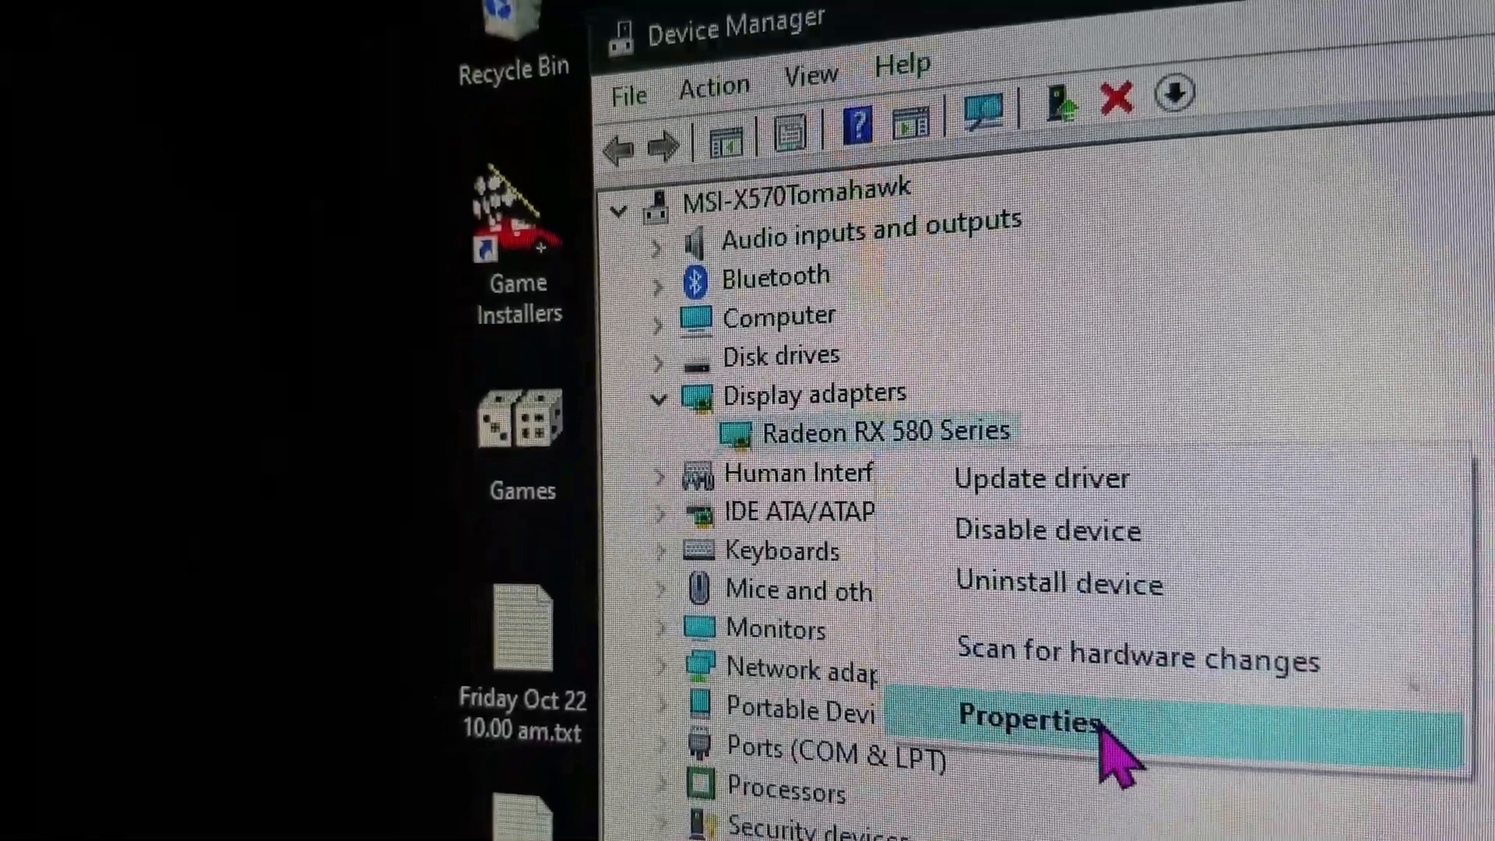
Show the Radeon RX 580 Series Resources list, which includes a Large Memory Range.
click(1026, 716)
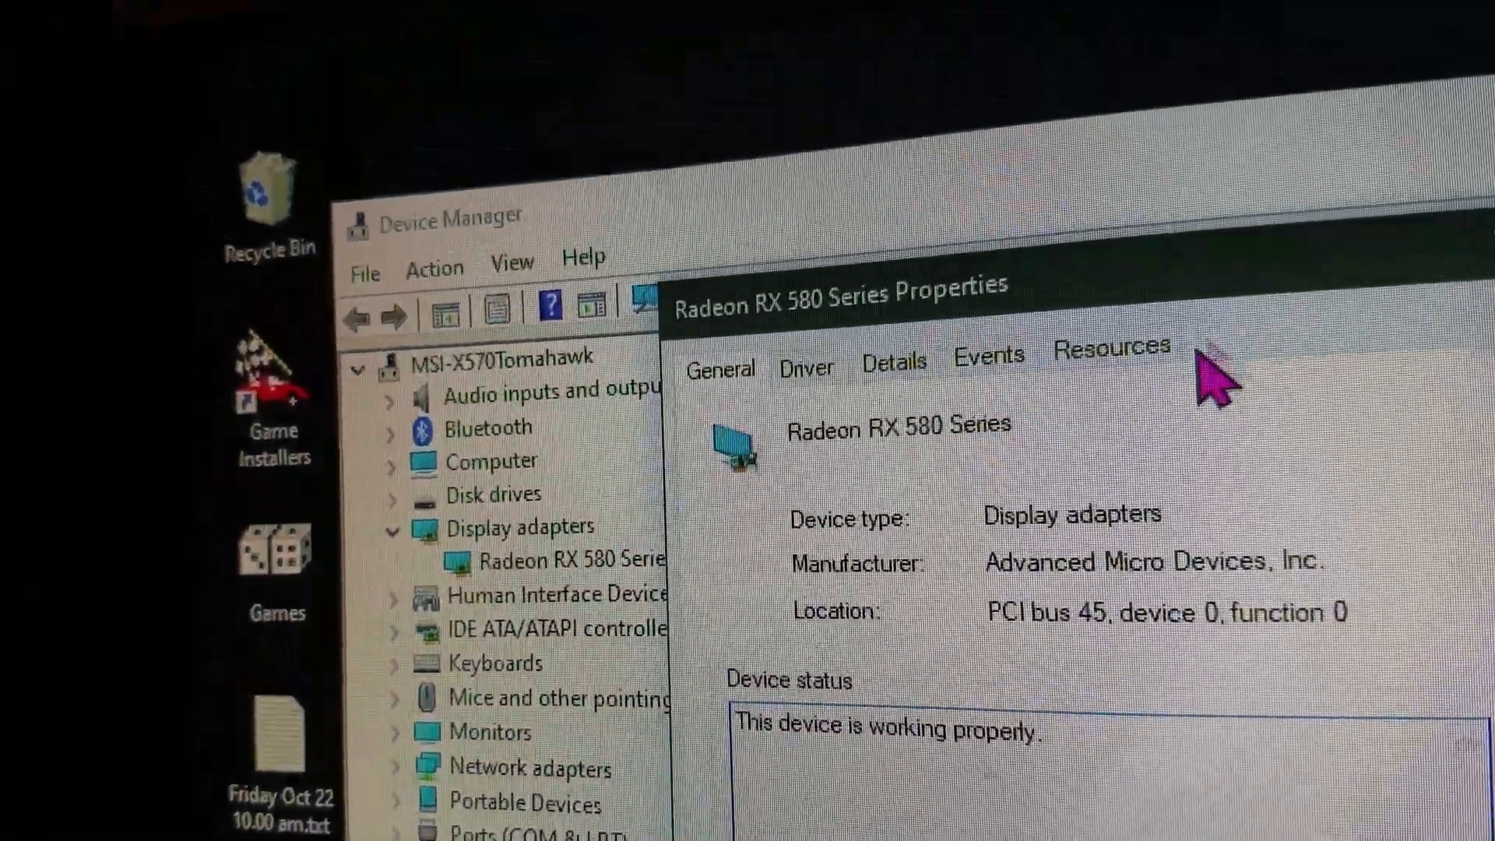
click(1111, 350)
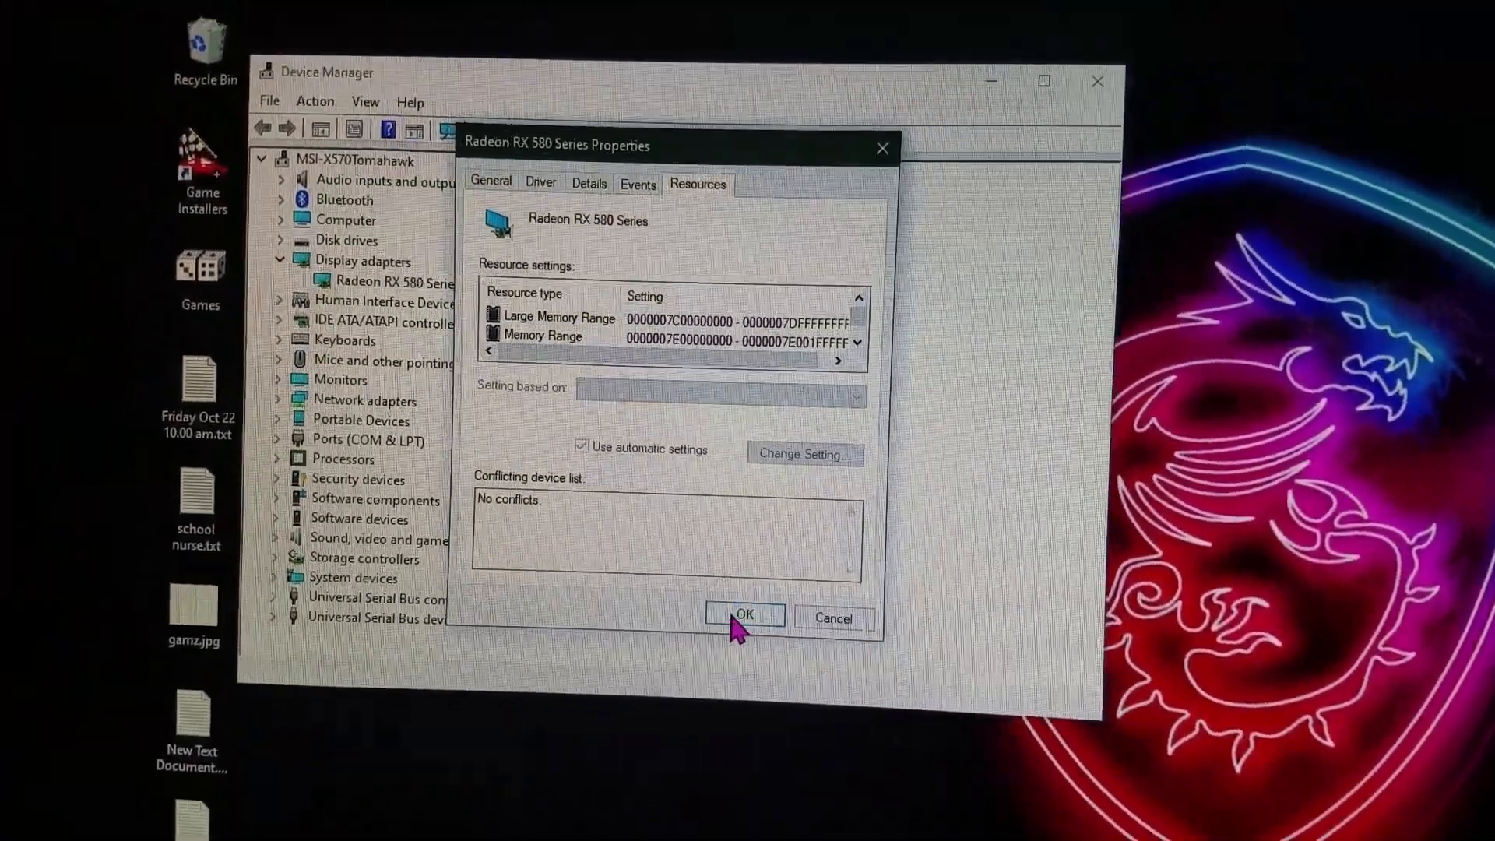
Close the RX 580 properties with OK before moving to the X570 AORUS Pro WiFi PC.
click(743, 617)
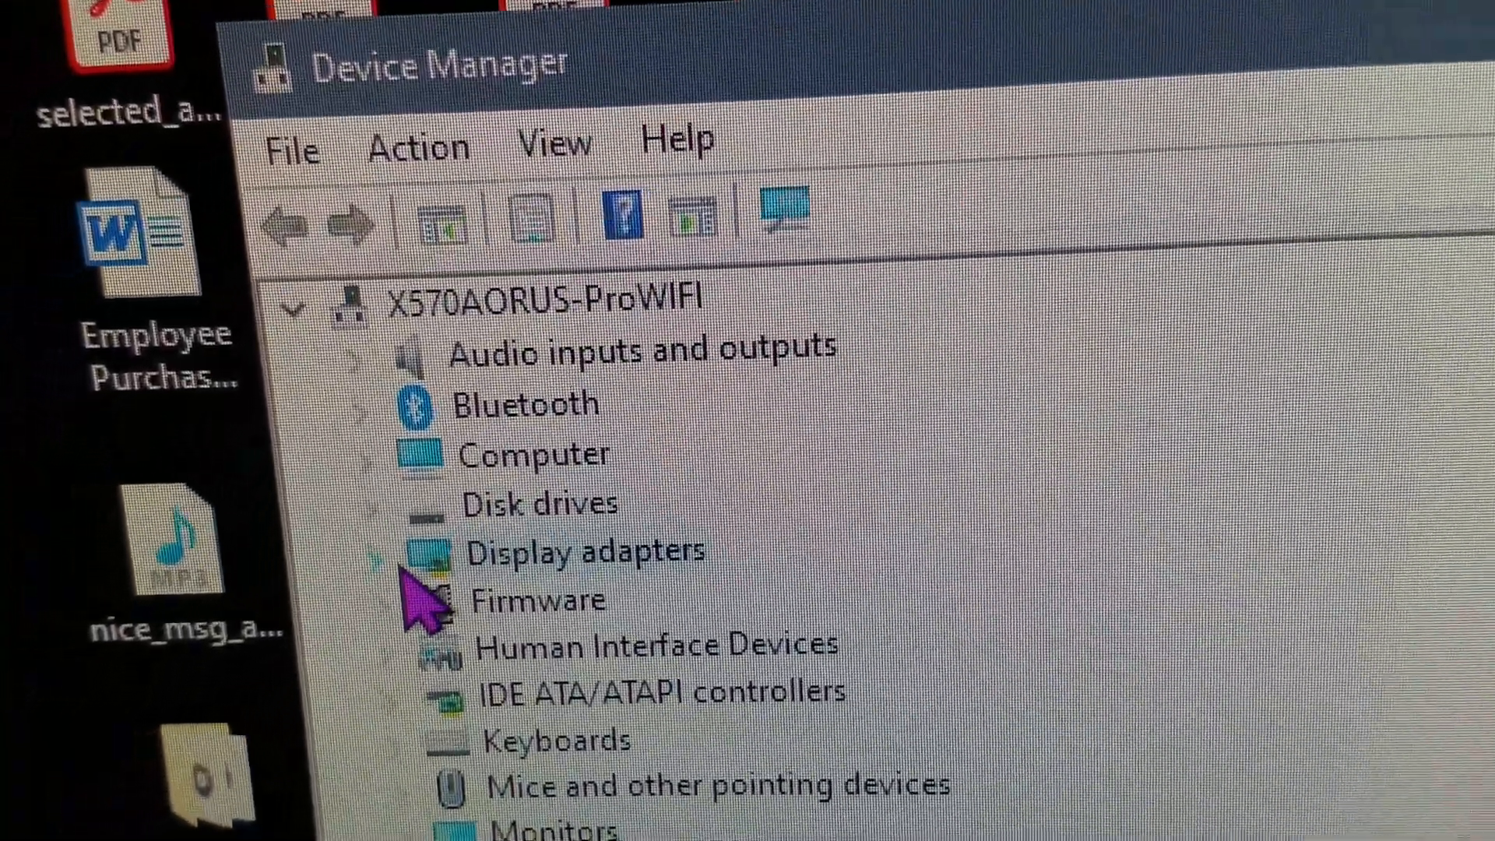
View the Radeon RX 580 resources on the AORUS PC, listing only Memory and I/O Ranges.
click(379, 555)
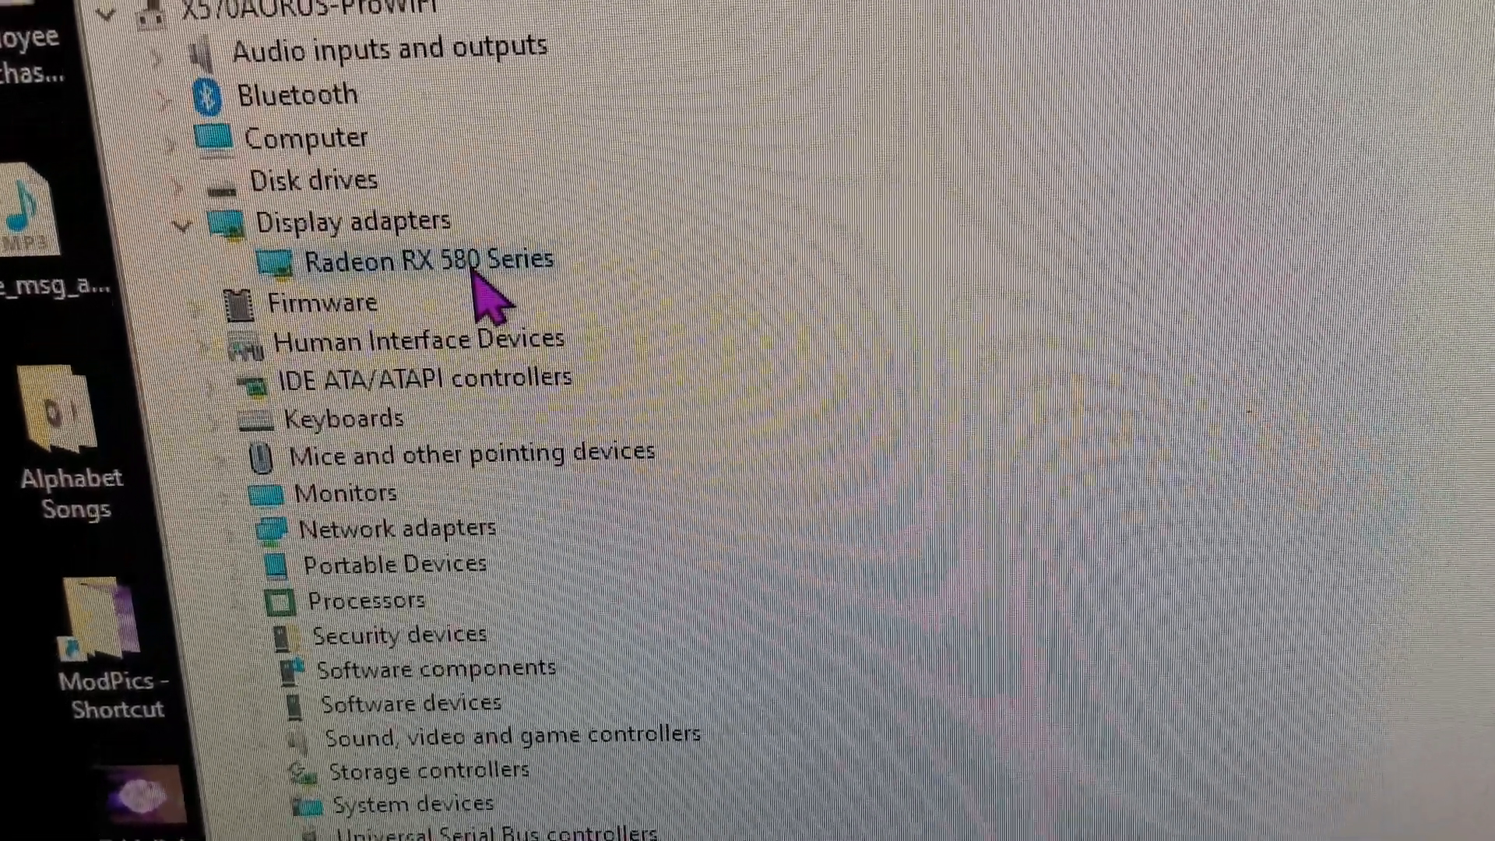
right_click(431, 259)
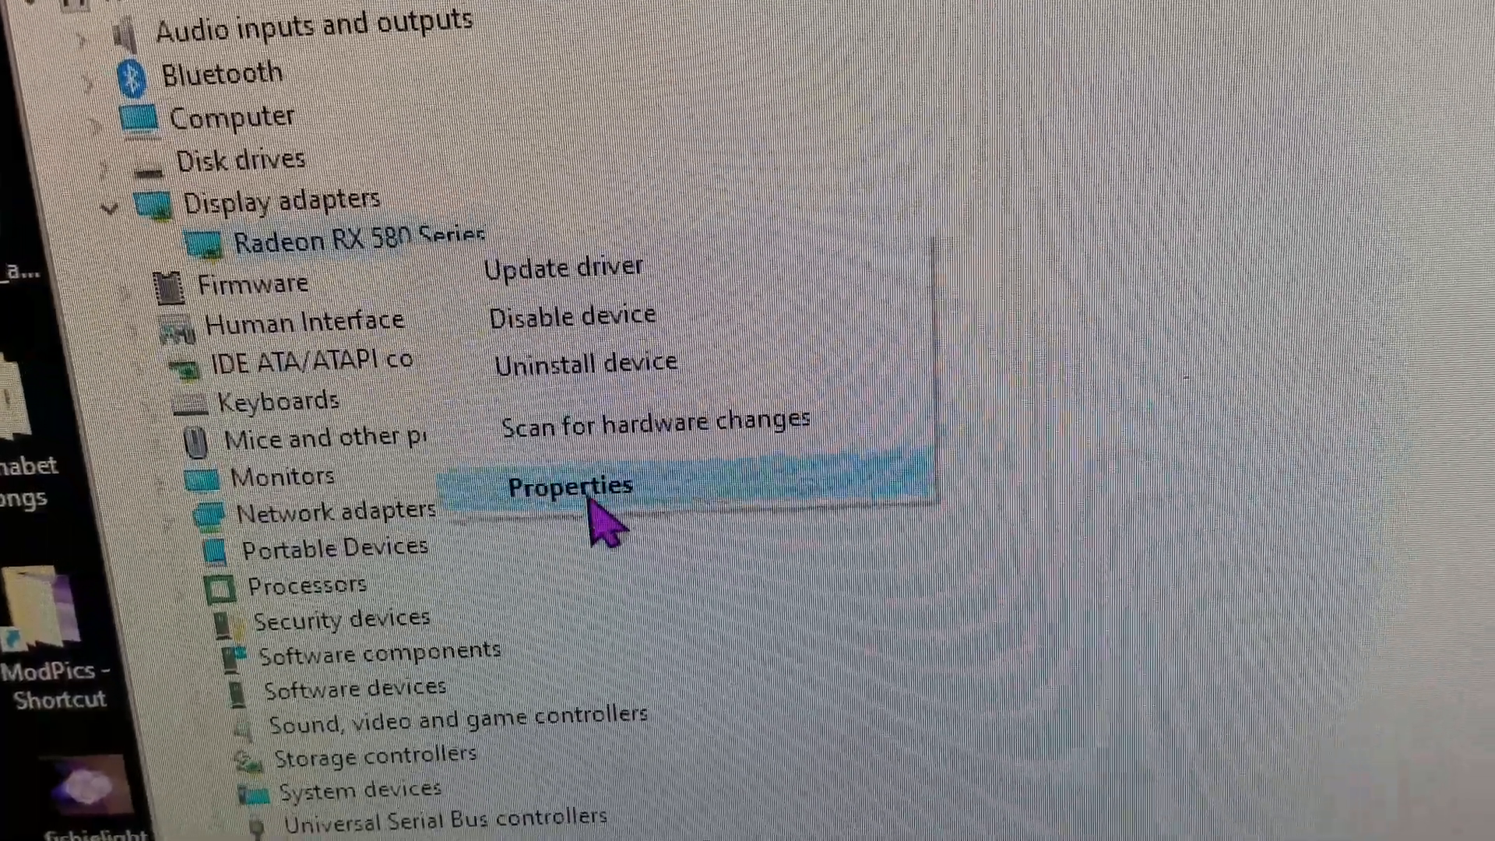
click(570, 488)
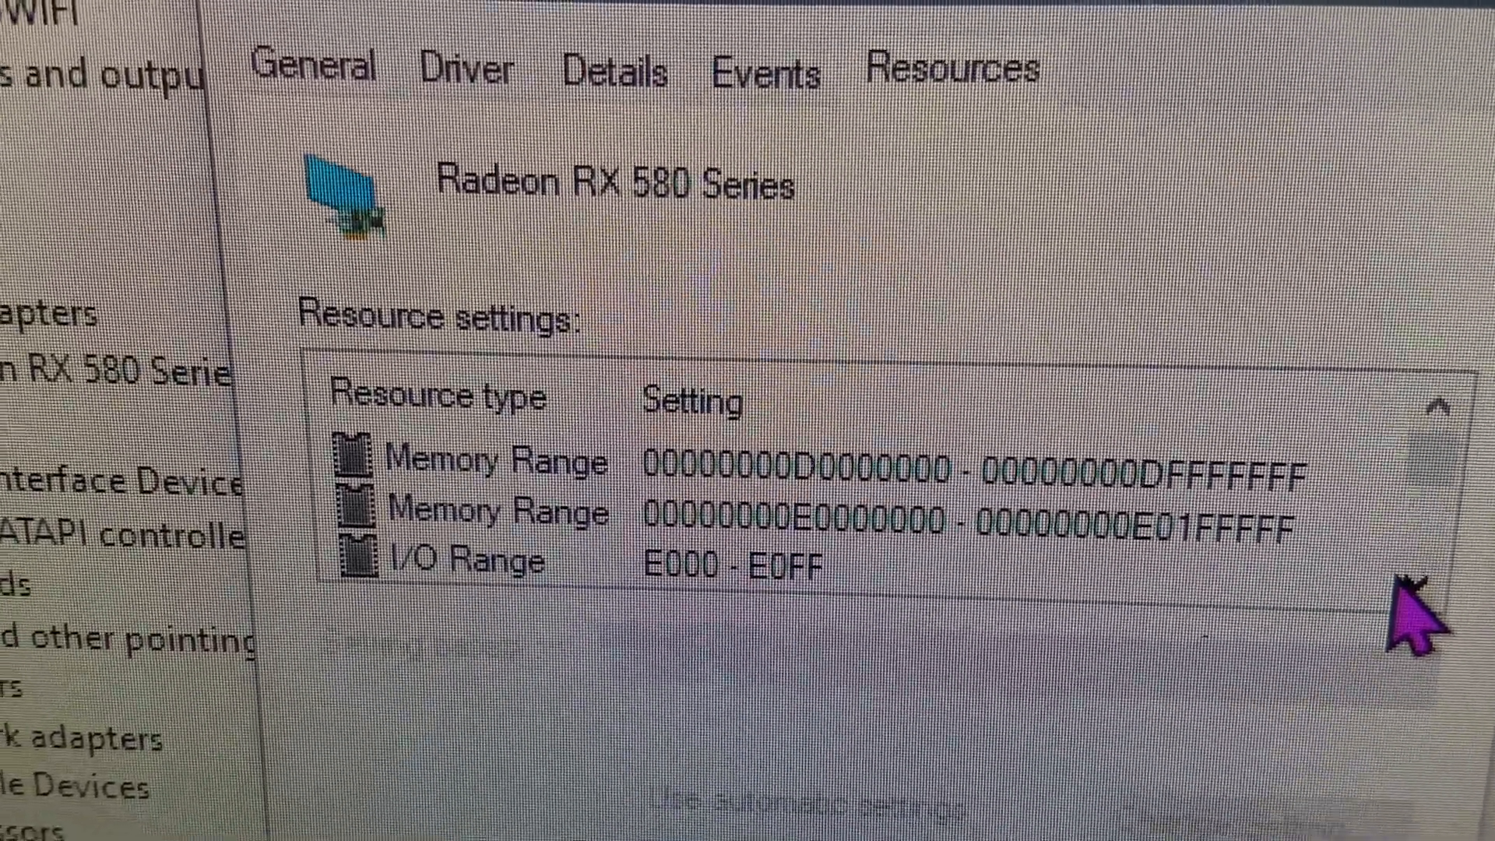
scroll(down, 3)
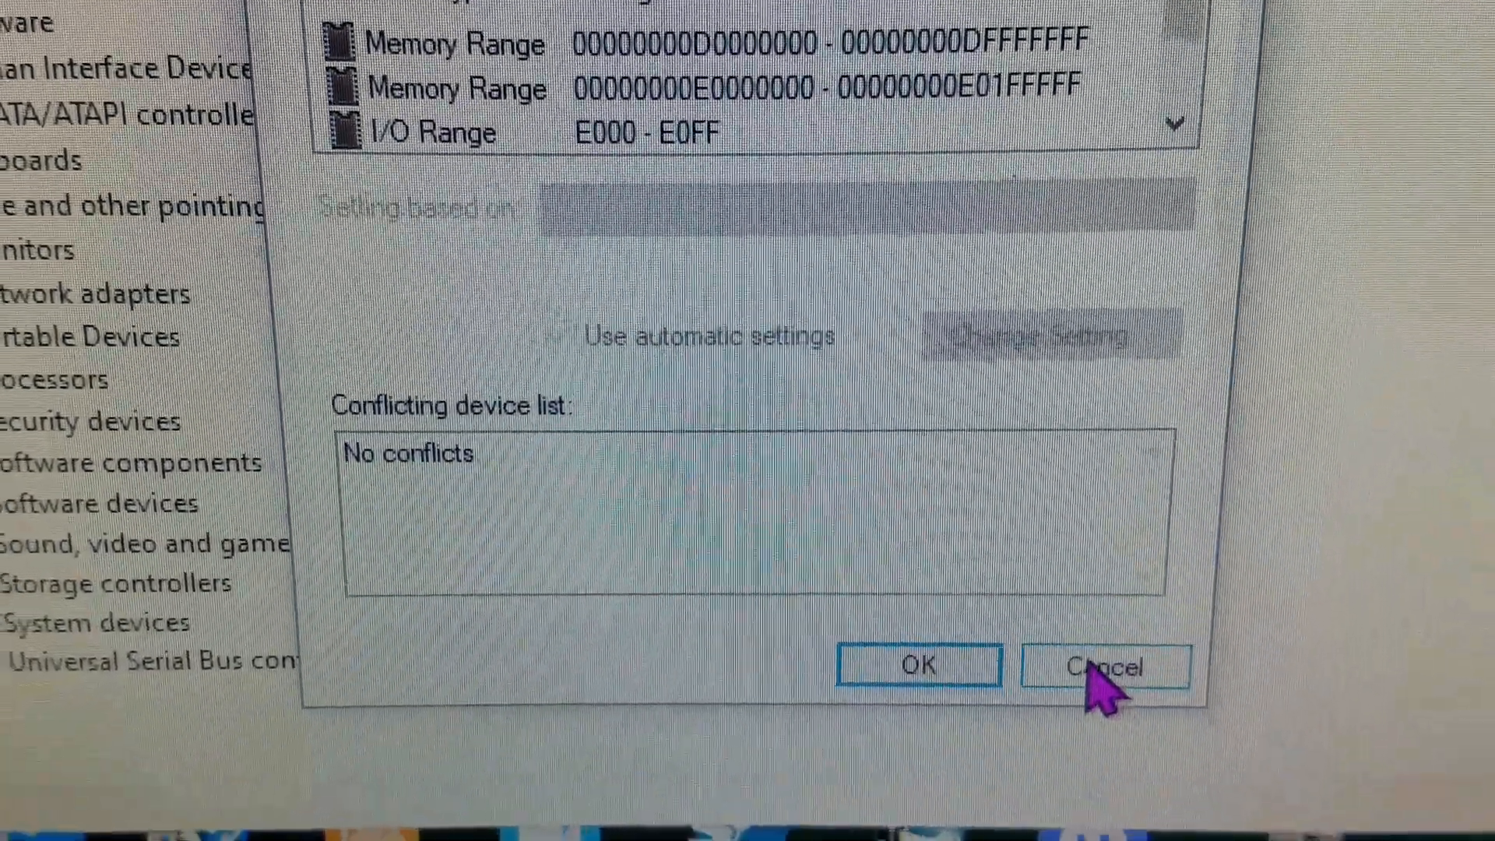
Cancel the RX 580 properties dialog before rebooting into the AORUS BIOS.
click(1106, 686)
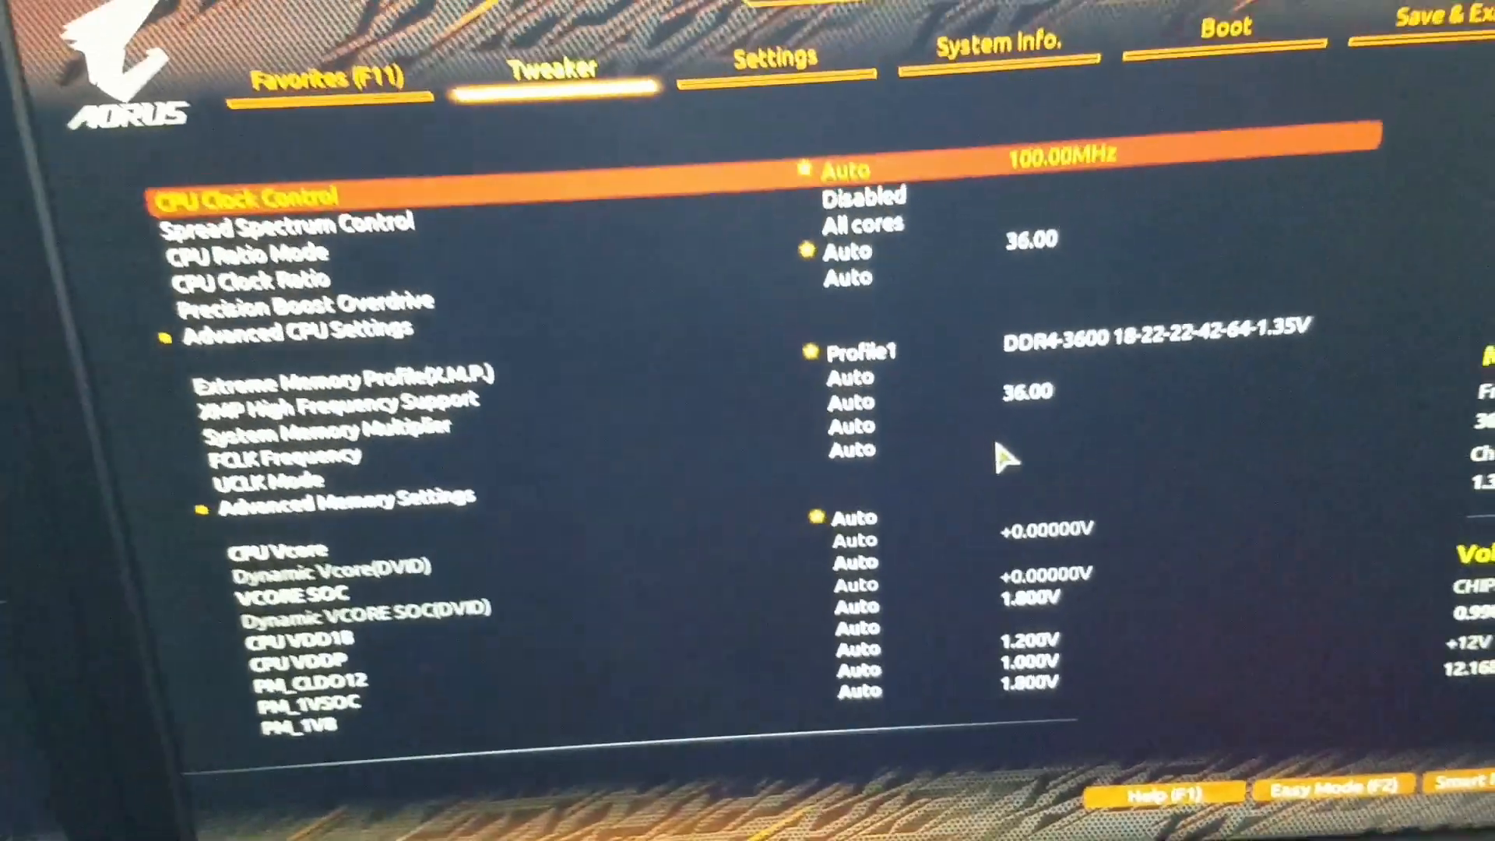
Switch to the AORUS BIOS Settings section holding the PCIe slot options.
click(776, 55)
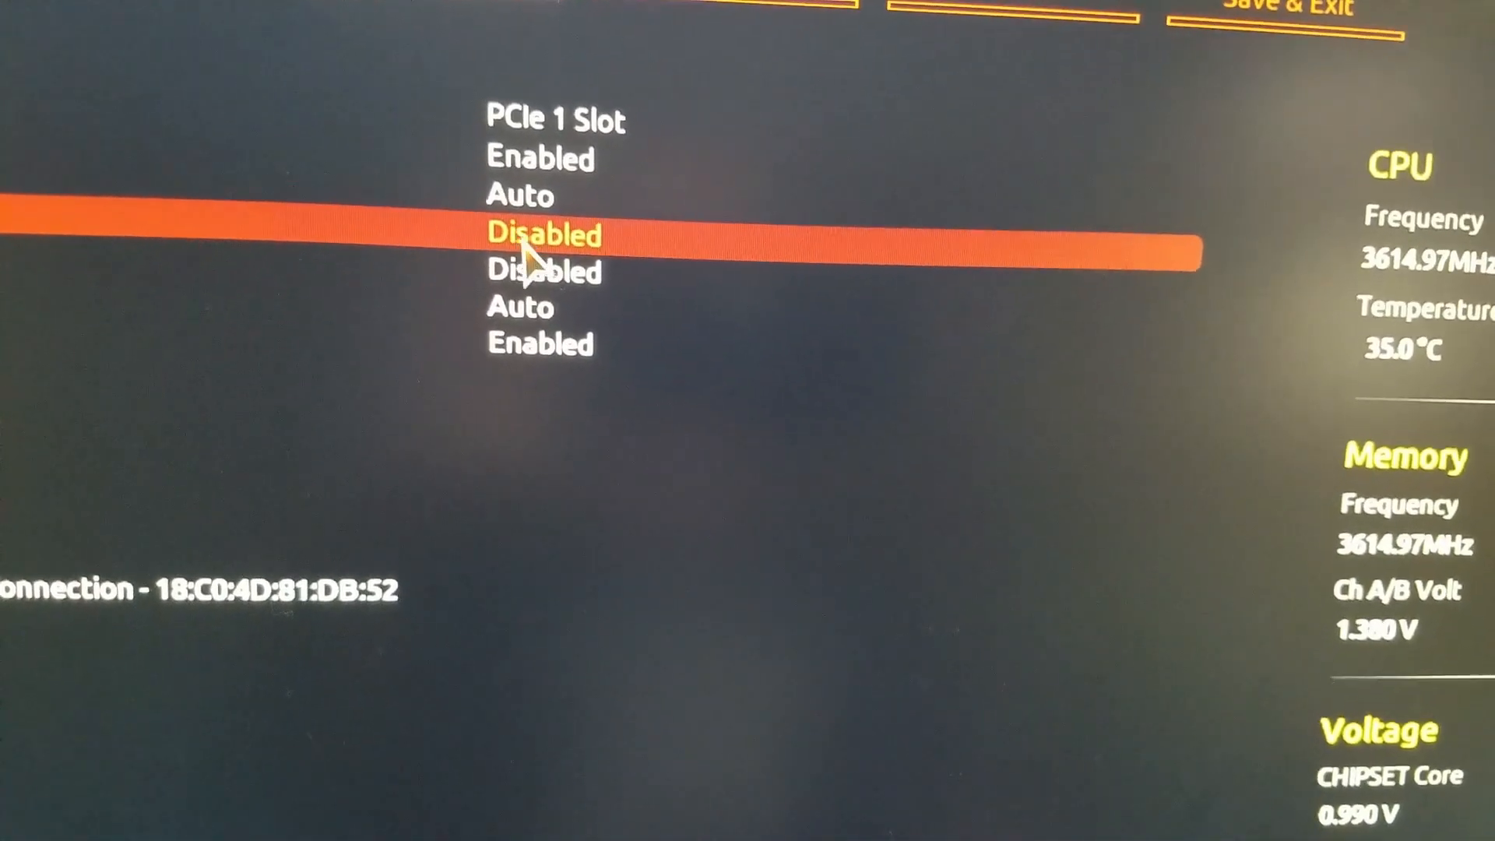
Change Re-Size BAR Support from Disabled to Auto, enabling the option above it.
click(535, 234)
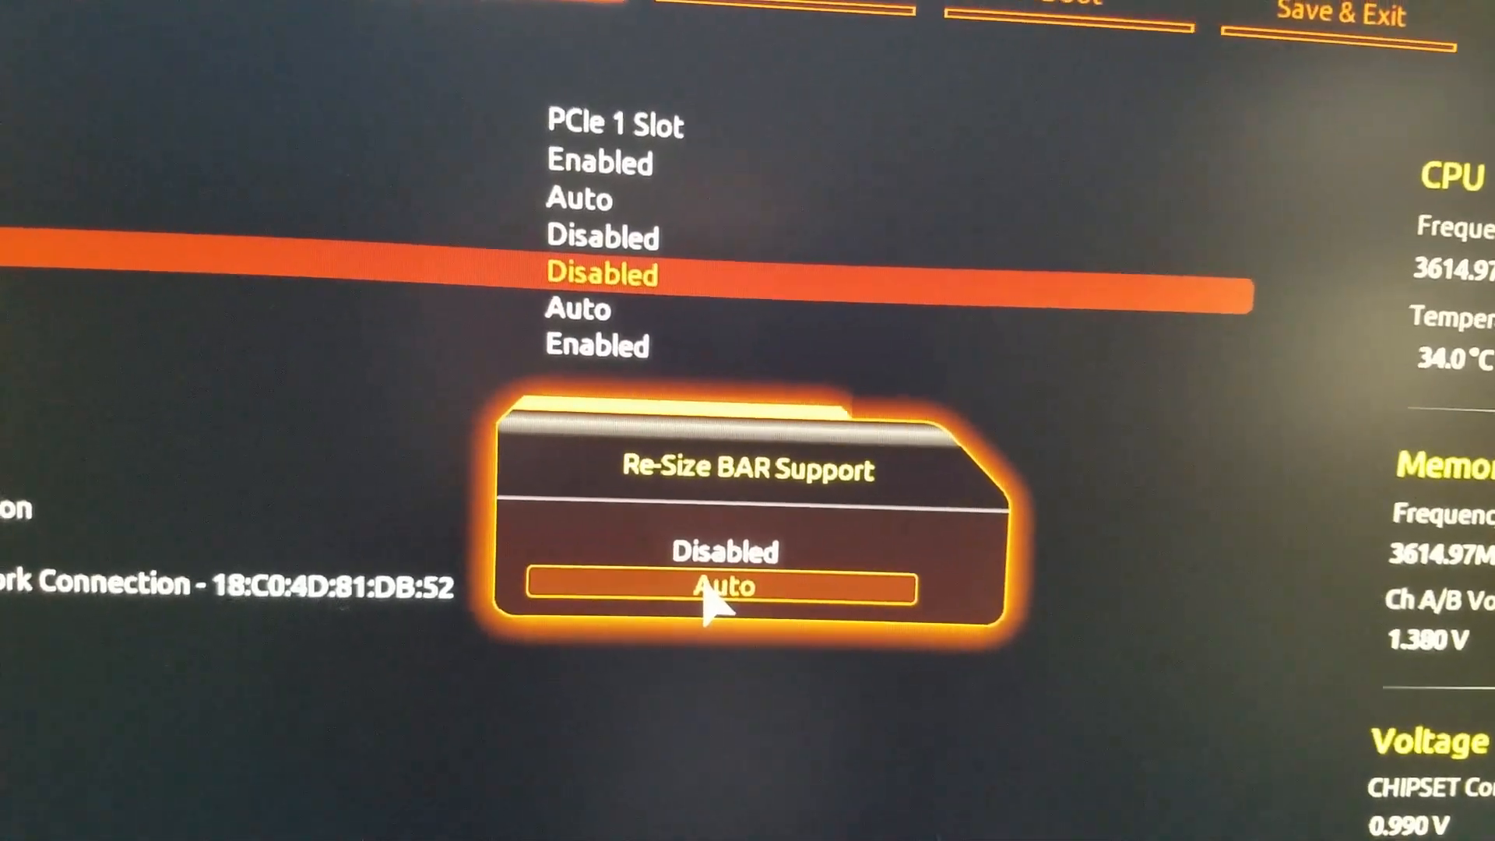
click(721, 585)
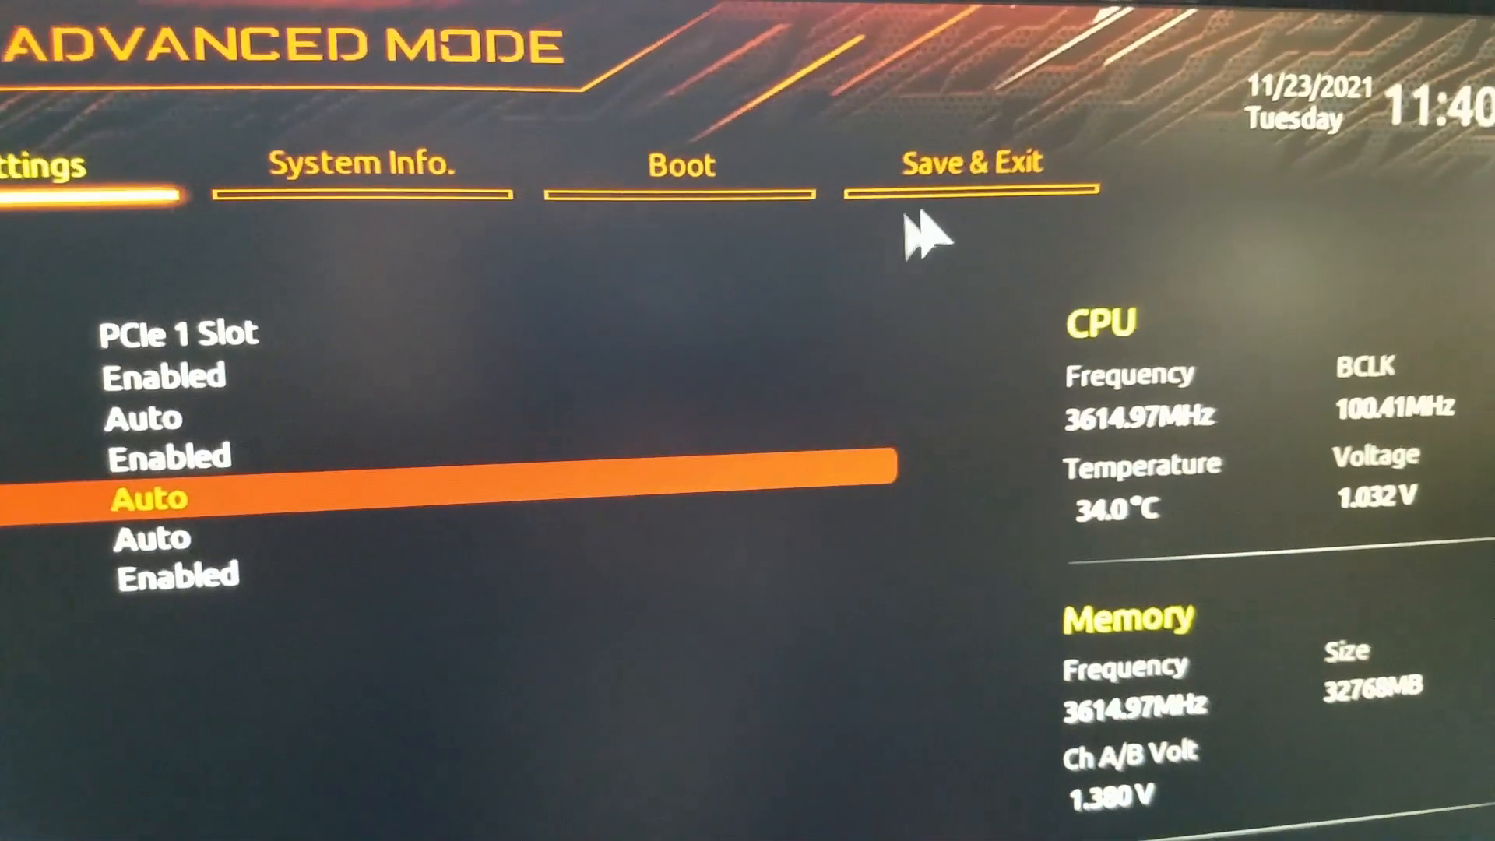
click(966, 163)
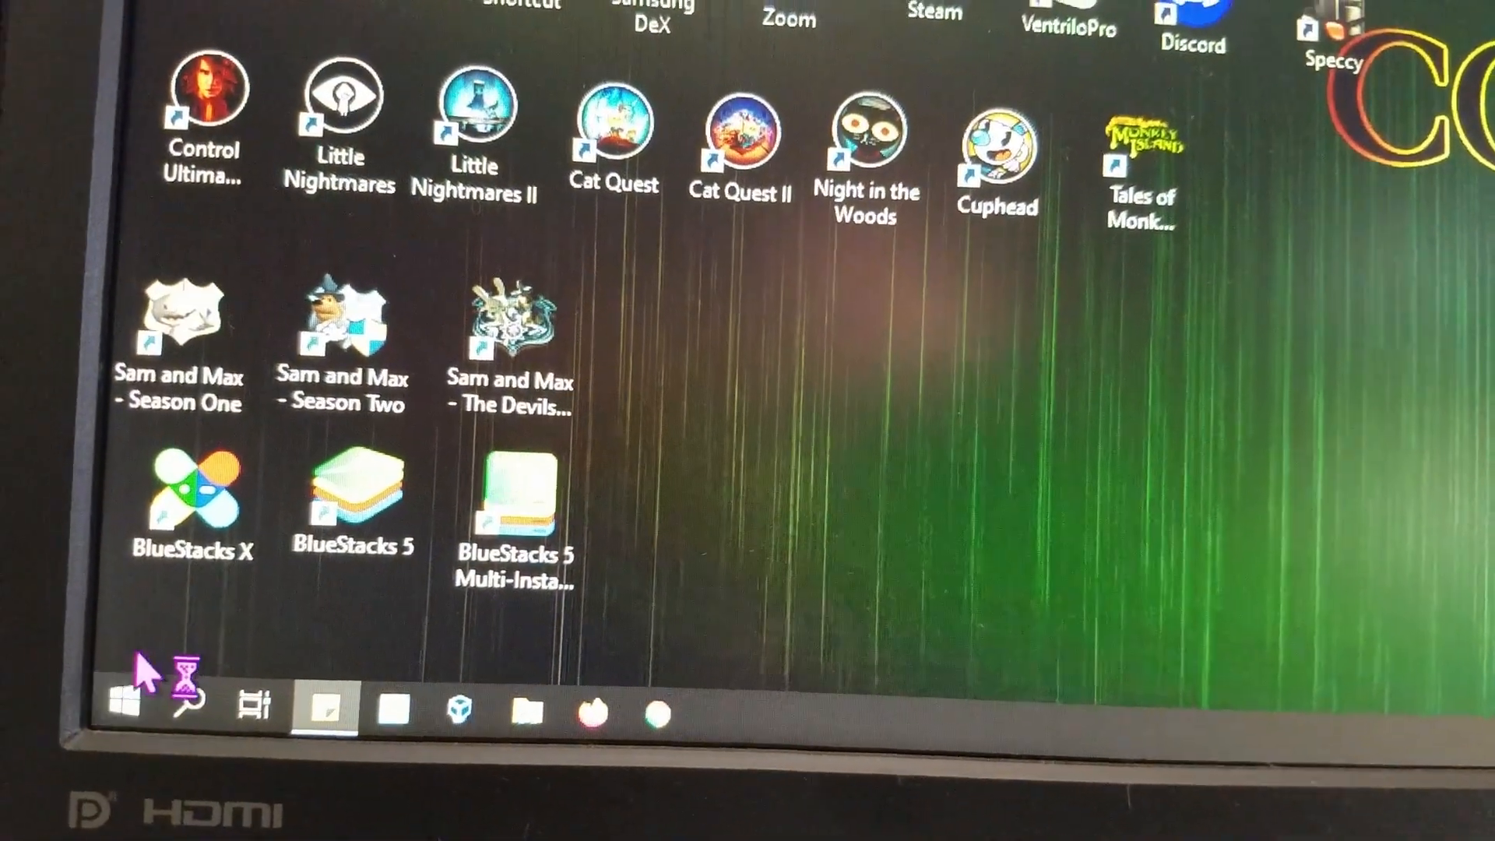
Bring up the Start button's quick-link menu to reach Device Manager after the restart.
right_click(120, 700)
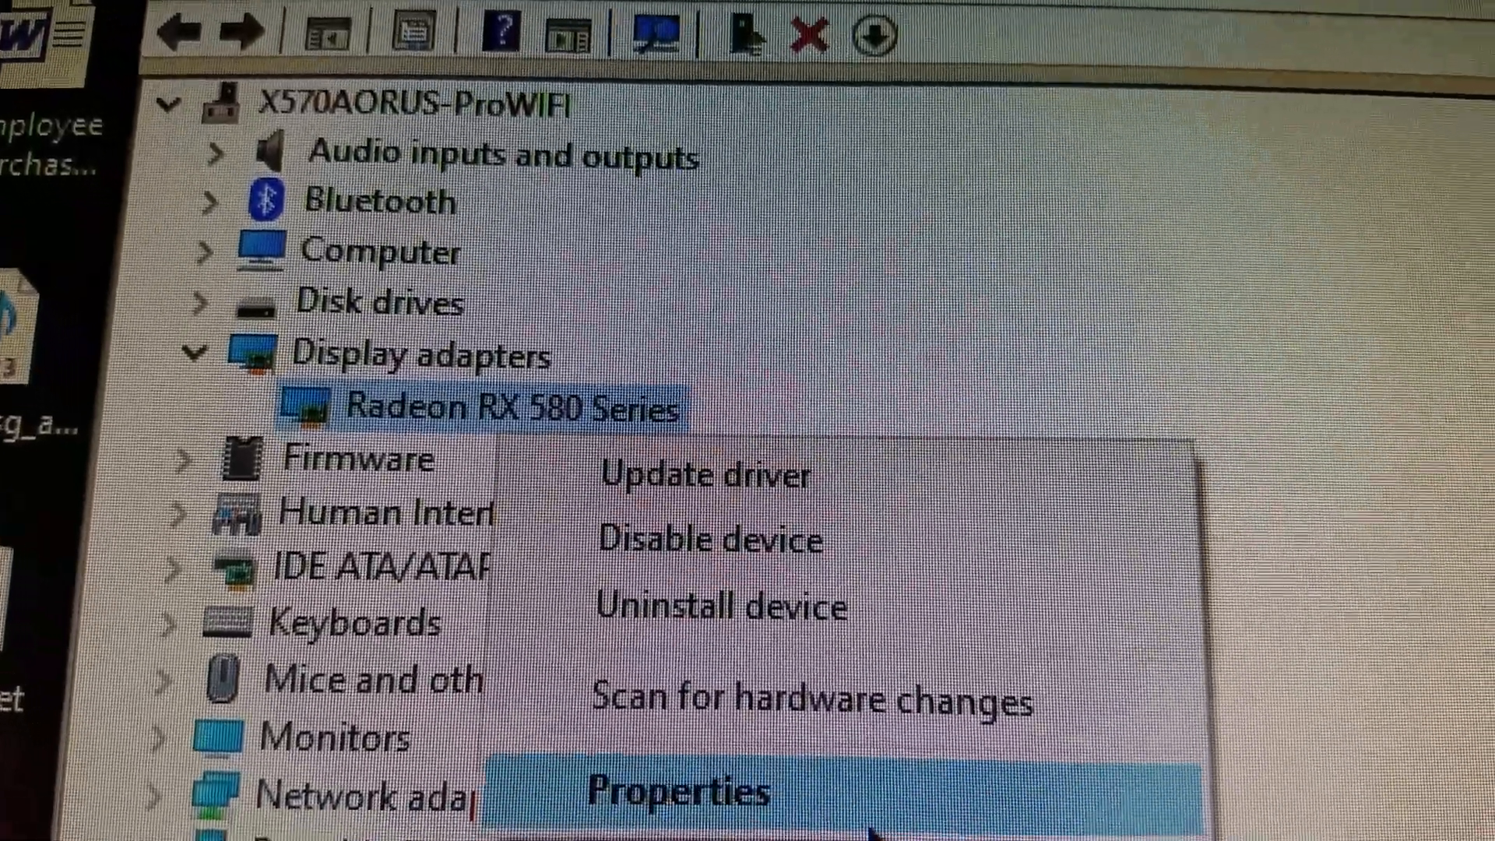
Check the RX 580's Resources for Large Memory Range with no conflicts, then cancel the properties dialog.
click(673, 796)
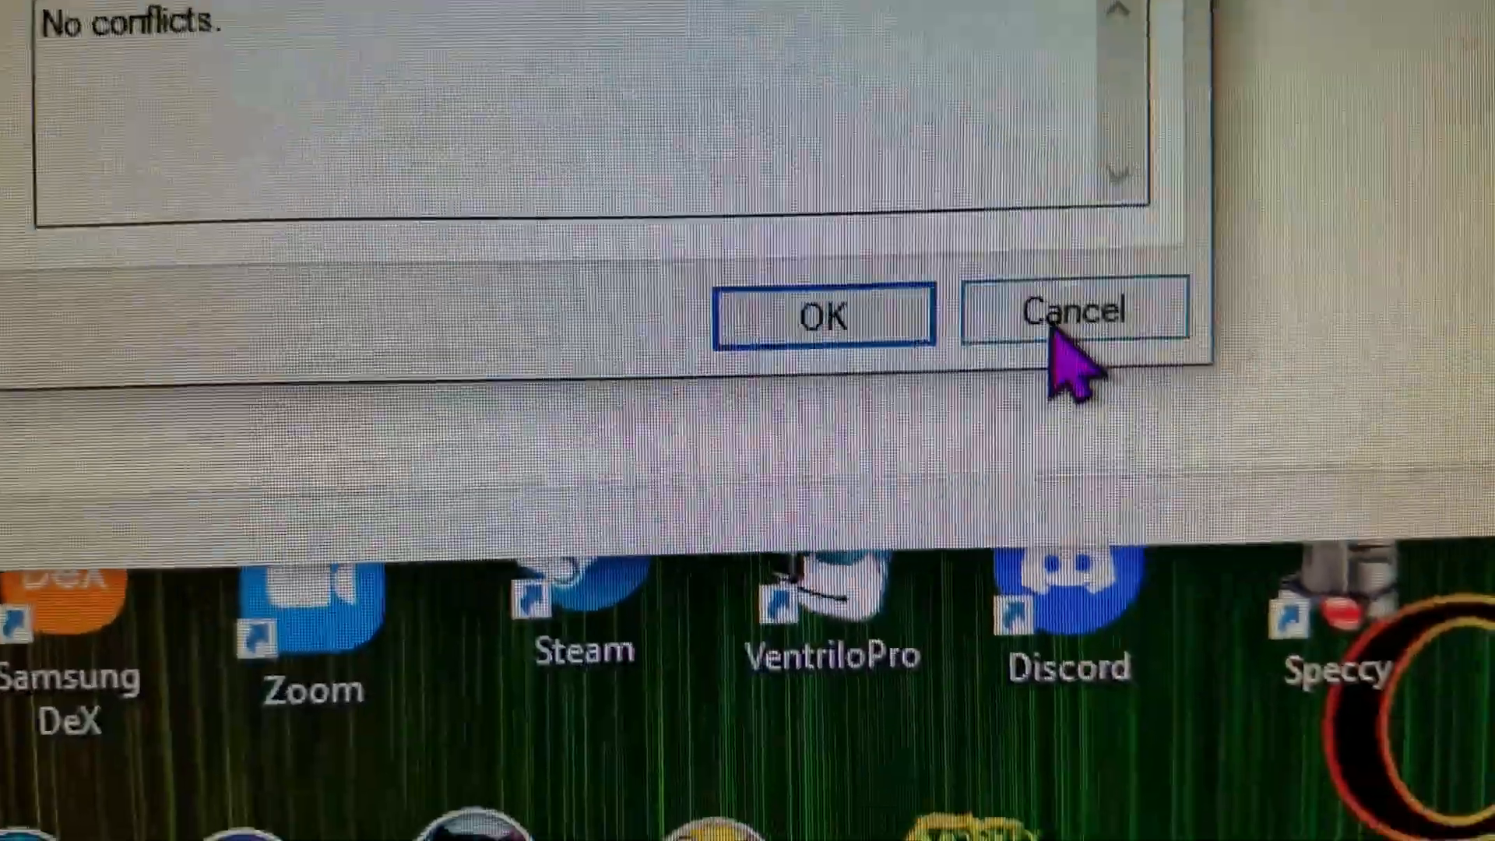
click(1075, 313)
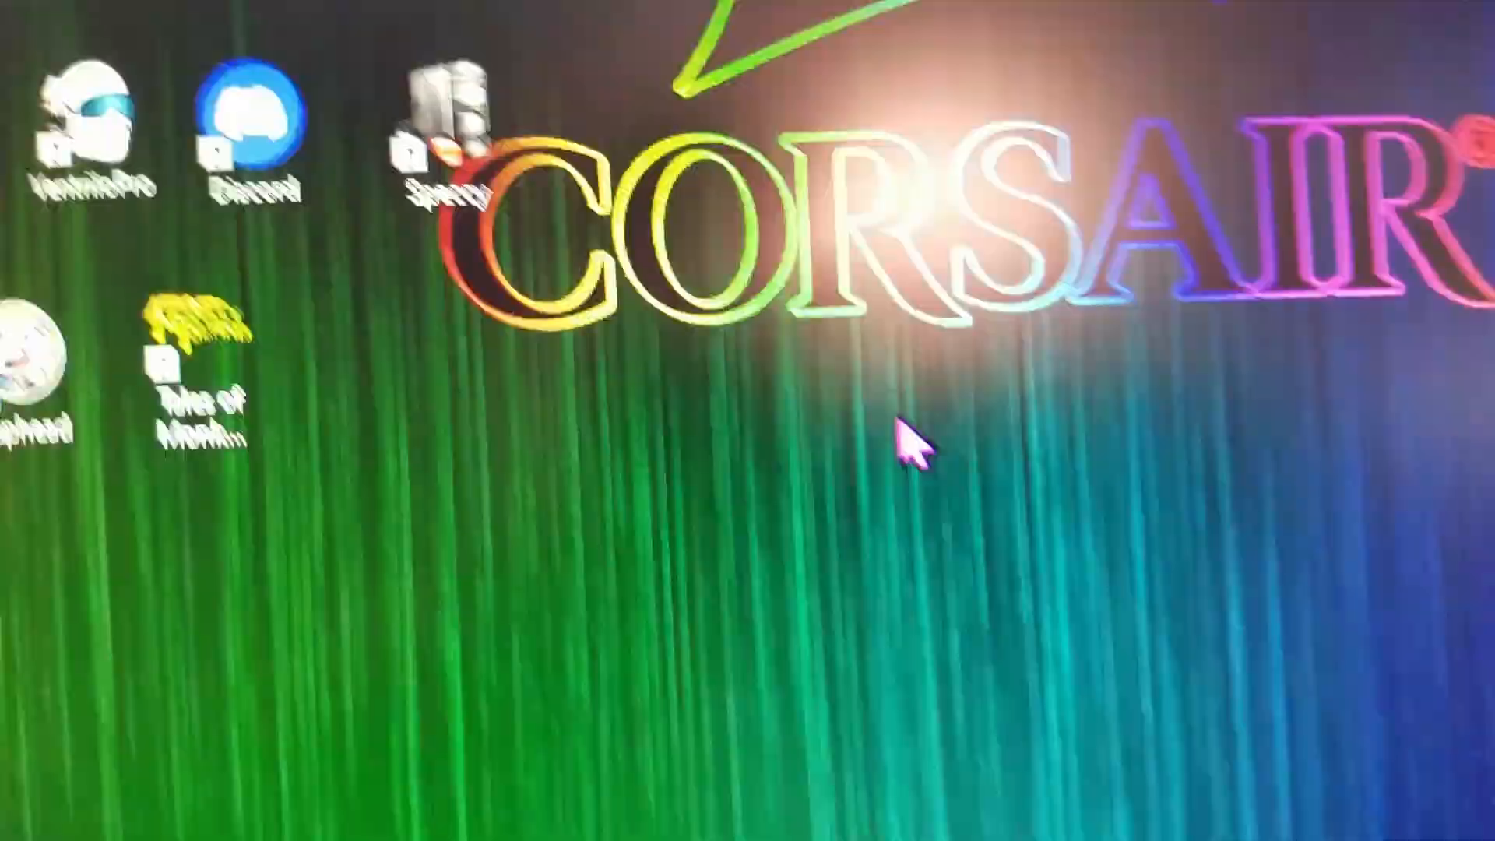